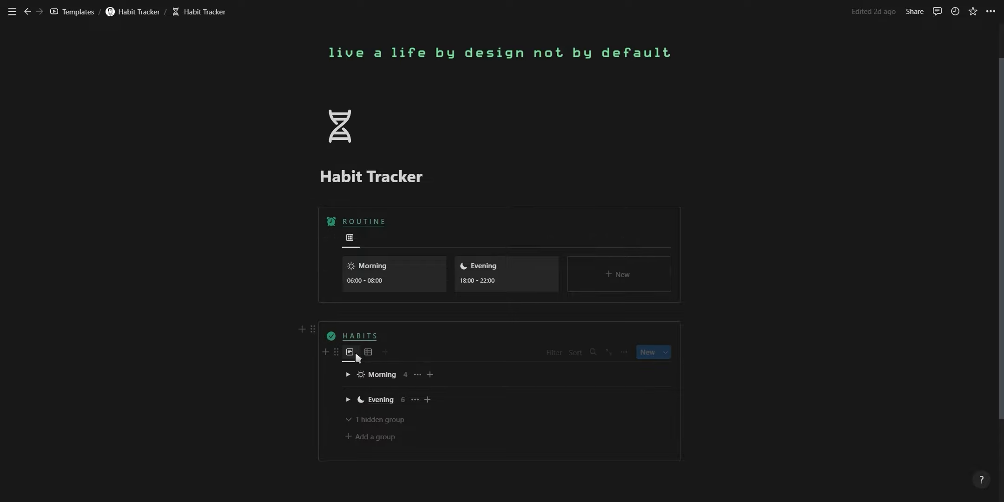
pyautogui.moveTo(394, 272)
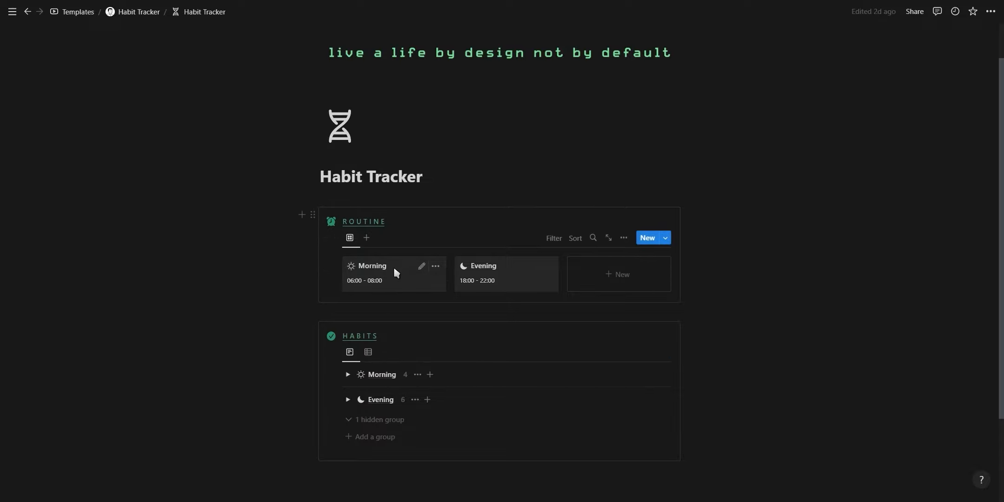
# Preview the Morning and then the Evening routine pages, then return to the habits
pyautogui.click(372, 266)
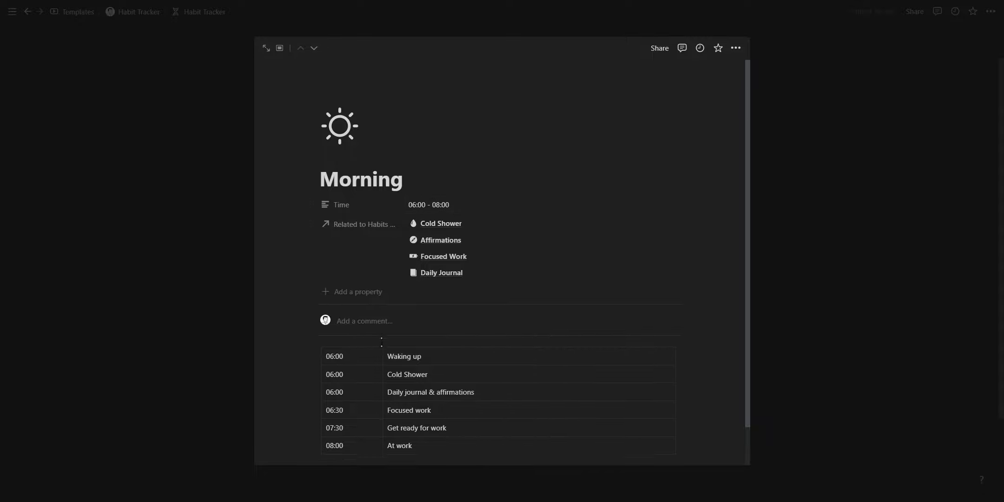
pyautogui.scroll(3)
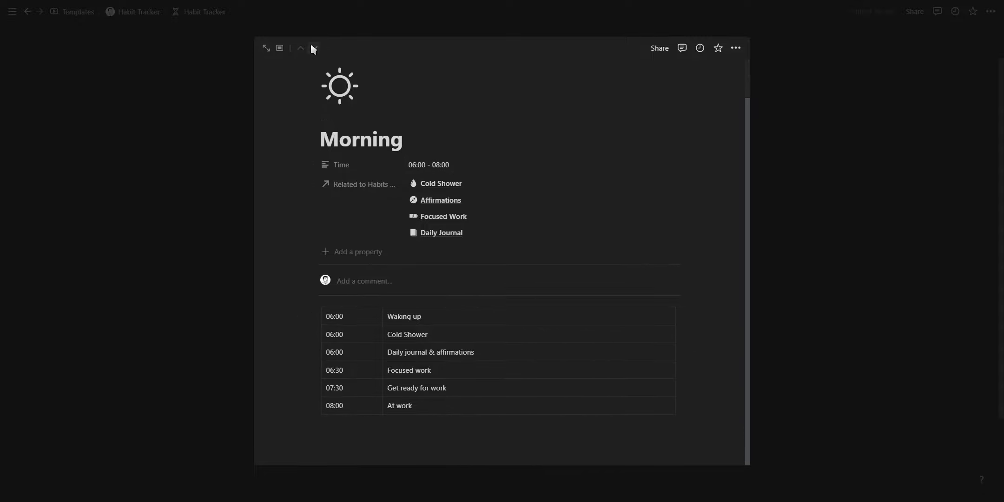
pyautogui.click(314, 49)
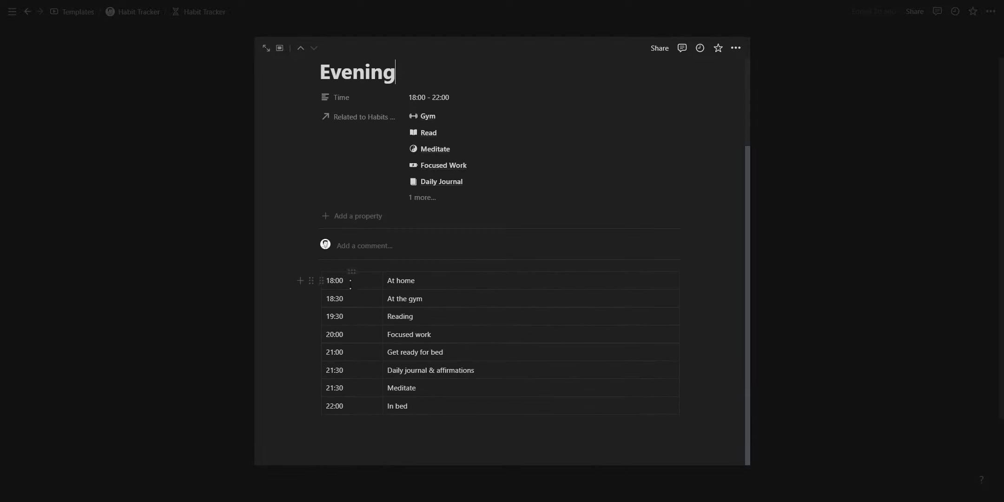
pyautogui.click(27, 12)
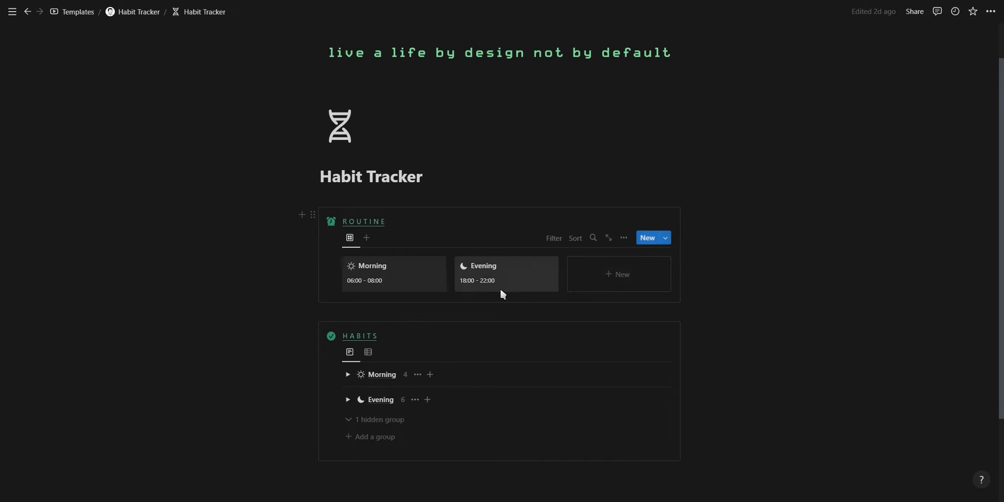
# Expand the Morning habit group and tick off several days for Cold Shower, Daily Journal, Affirmations and Focused Work
pyautogui.click(347, 374)
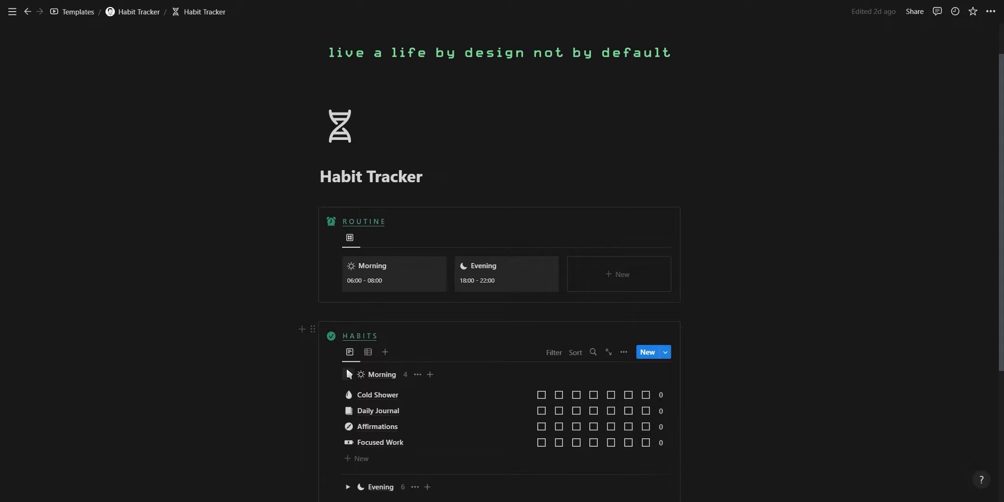
pyautogui.scroll(-3)
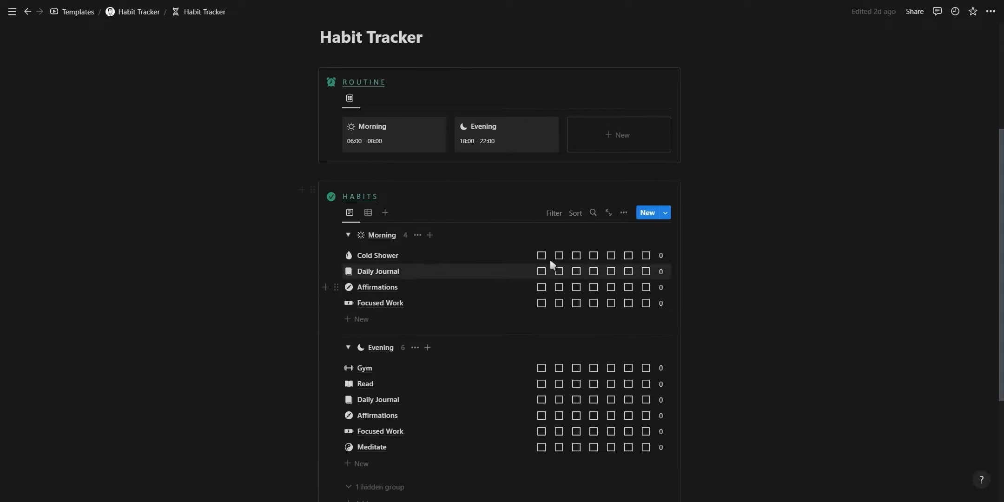
pyautogui.click(576, 256)
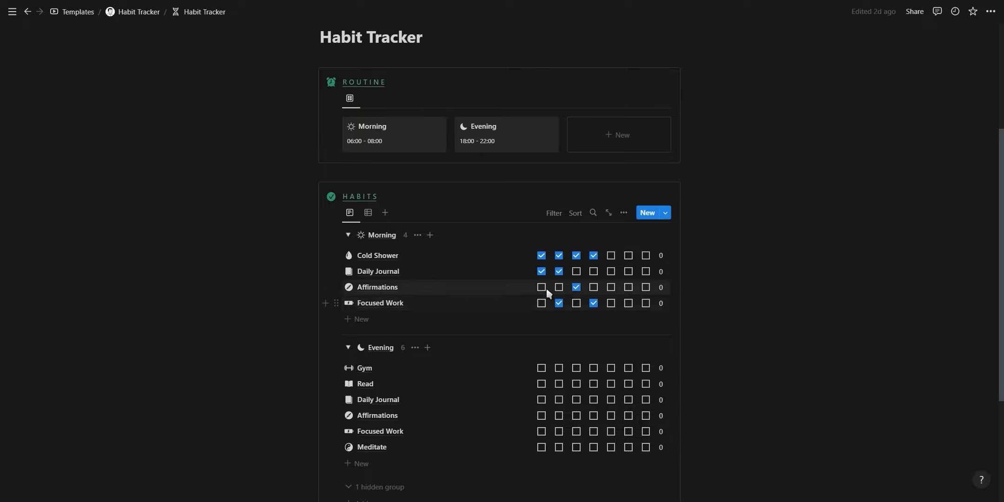
pyautogui.click(377, 255)
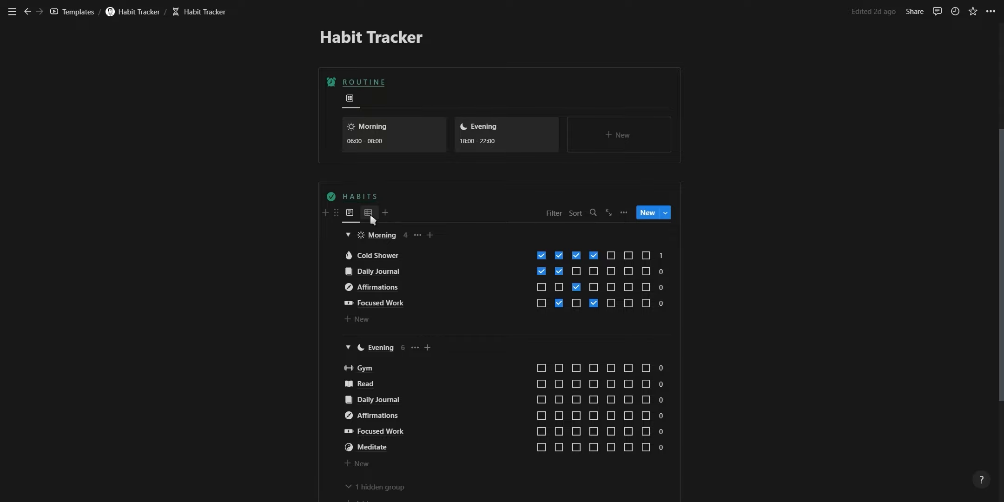
# Clear every ticked habit day in the table view and go back to the grouped Morning/Evening view
pyautogui.click(368, 212)
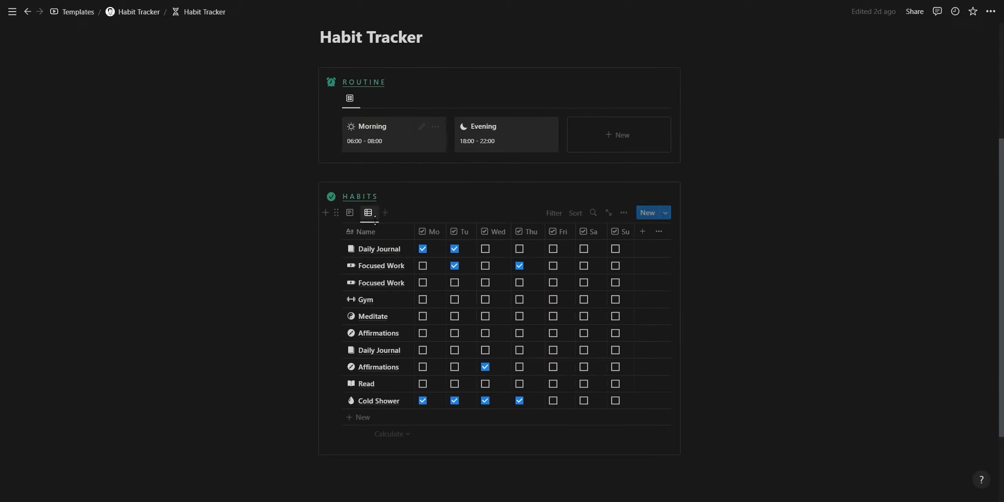
pyautogui.click(422, 248)
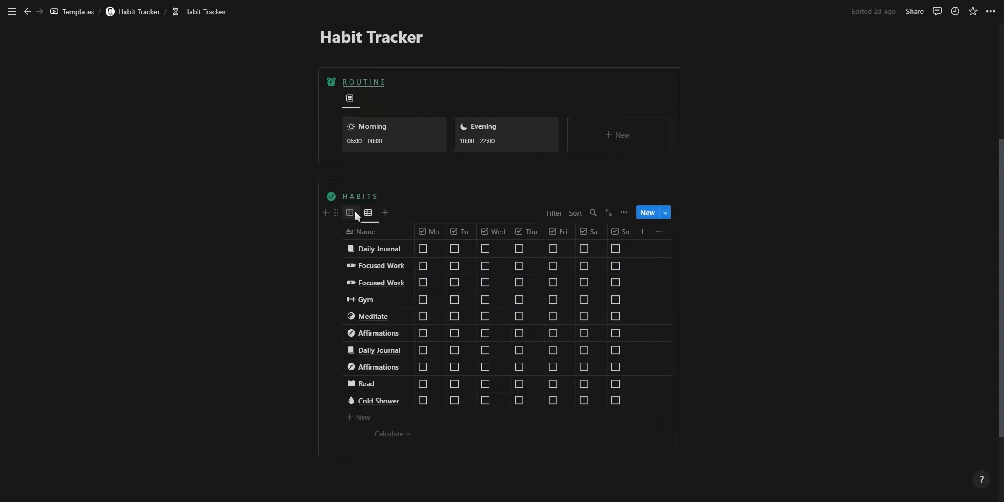
pyautogui.click(349, 212)
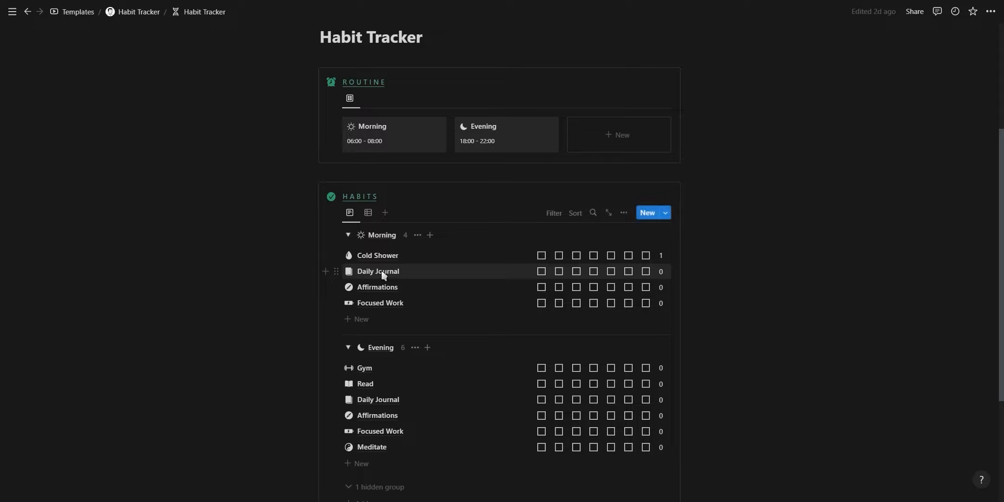
pyautogui.rightClick(377, 270)
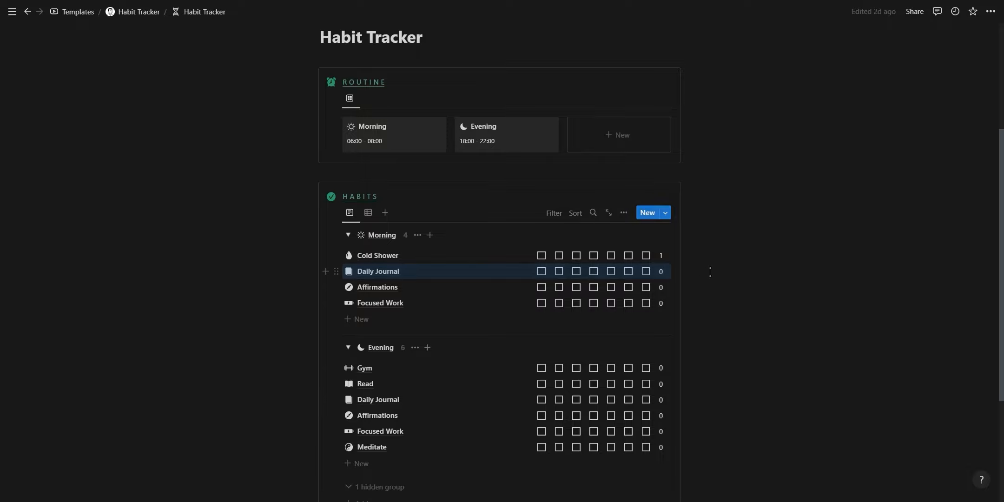
pyautogui.click(348, 346)
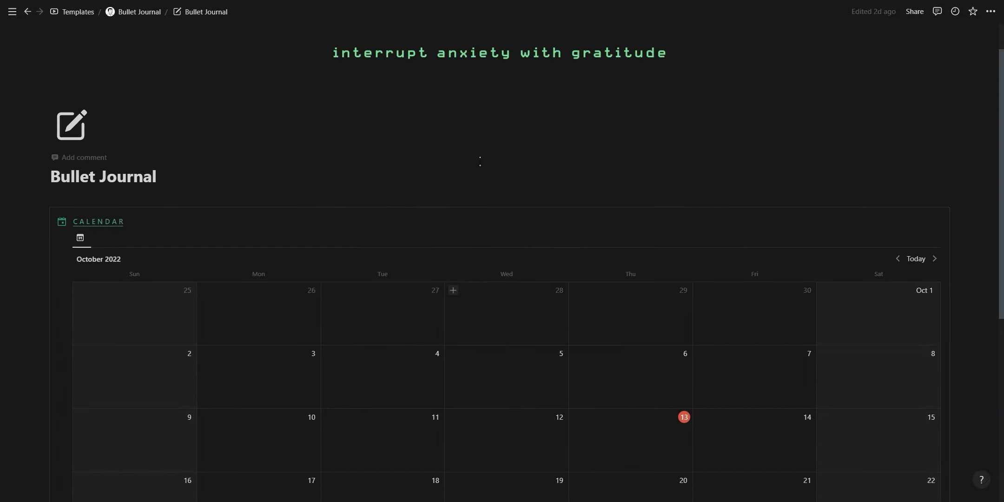
pyautogui.moveTo(577, 416)
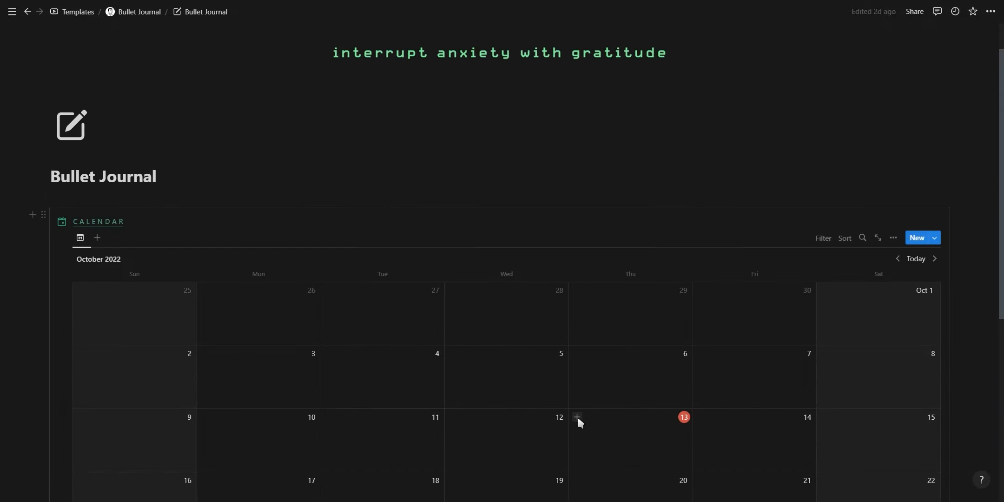
# Create a 13/10 entry on October 13 from the New Journal Entry template
pyautogui.click(577, 417)
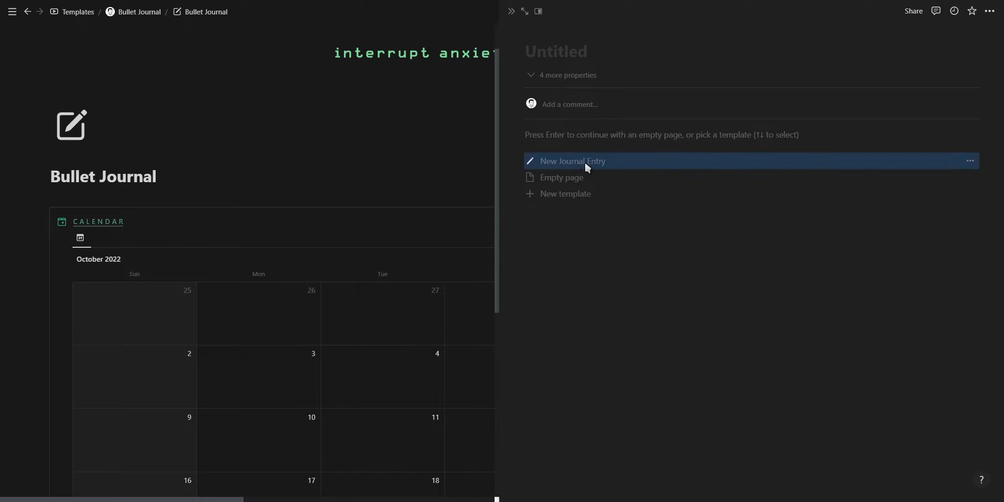
pyautogui.click(573, 160)
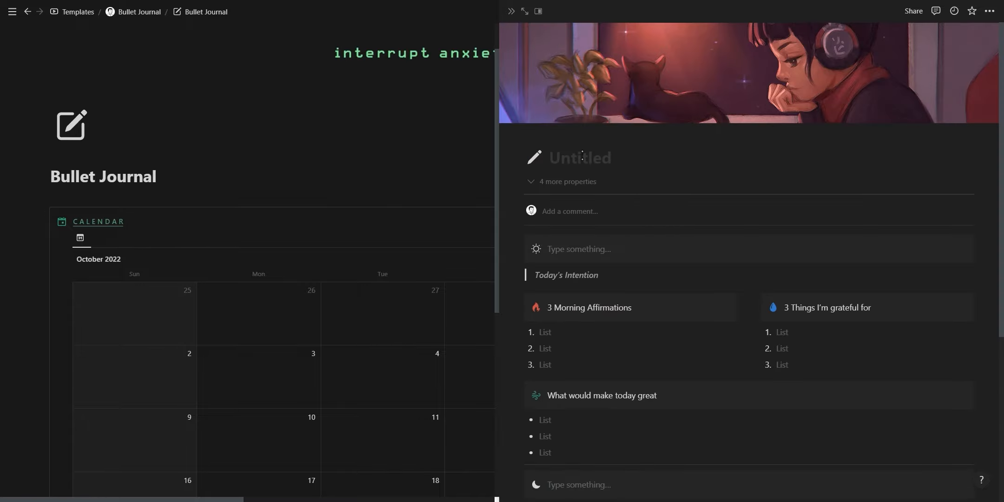
pyautogui.click(550, 157)
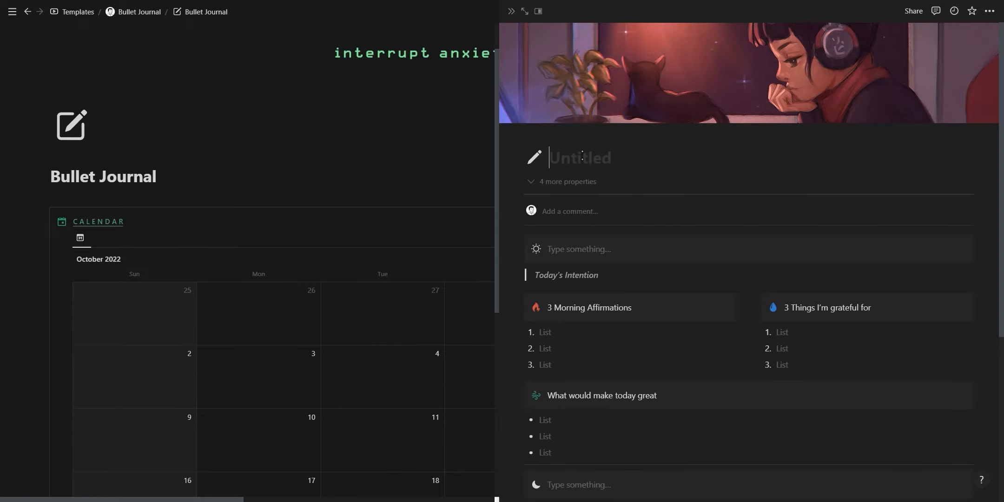
pyautogui.write('13/10')
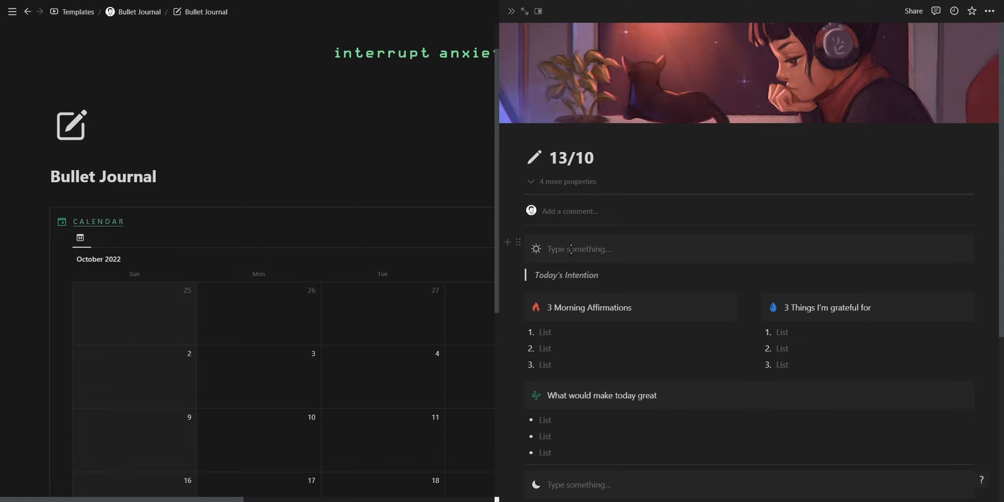
# Fill in intentions ('Finish recor…') and affirmations ('I am financially…'), close the entry and tick Productive
pyautogui.write('Finish recor')
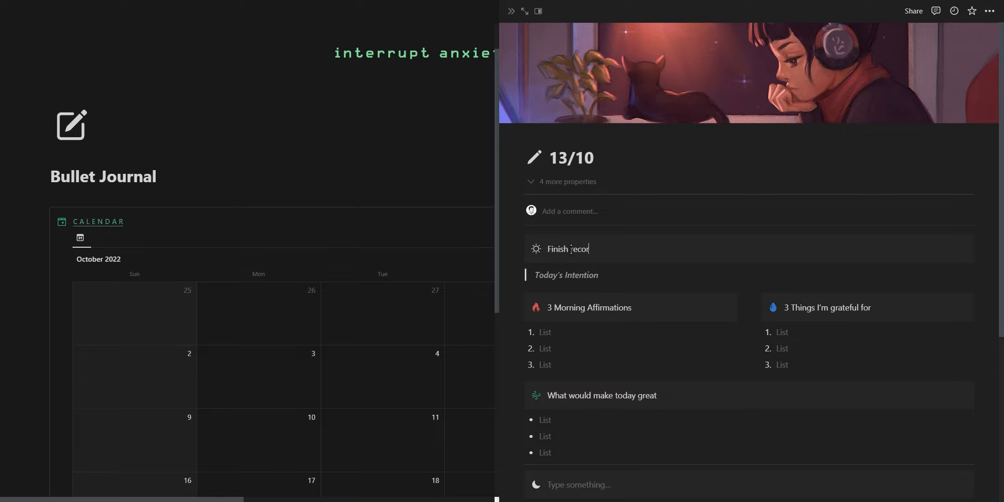
pyautogui.write('I am financially free')
pyautogui.write('Getting 2 dashboard sales')
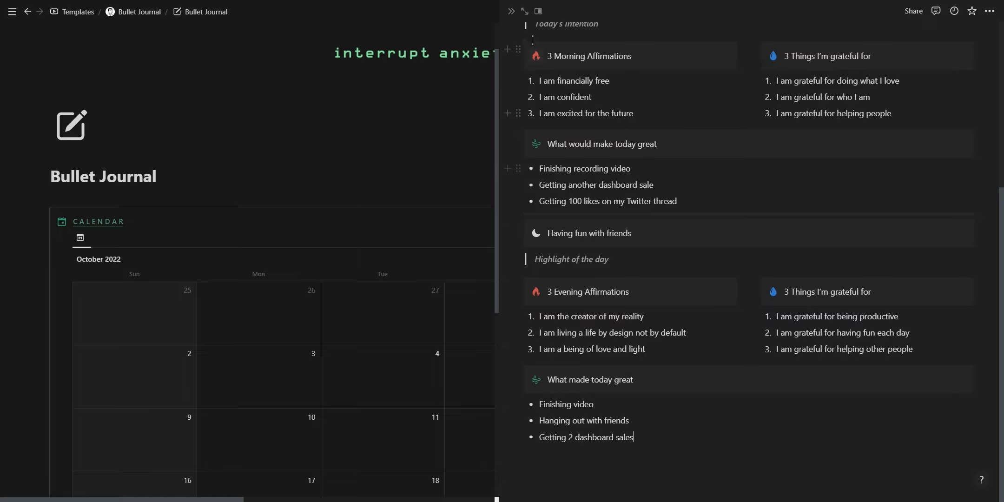
pyautogui.click(511, 11)
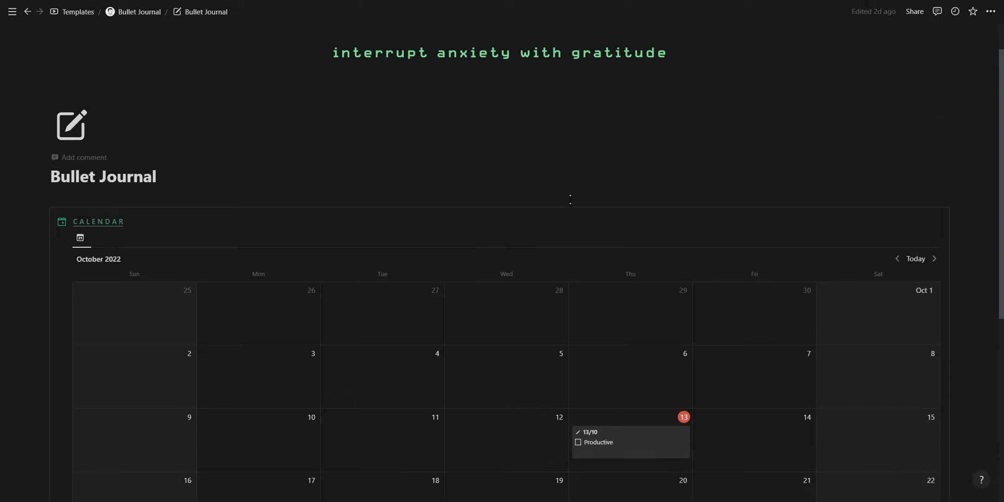
pyautogui.scroll(3)
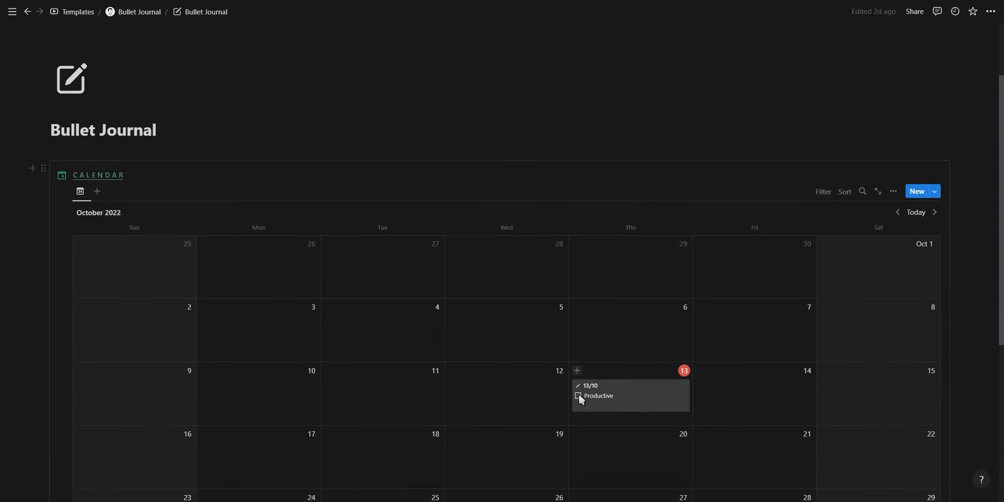
pyautogui.click(577, 396)
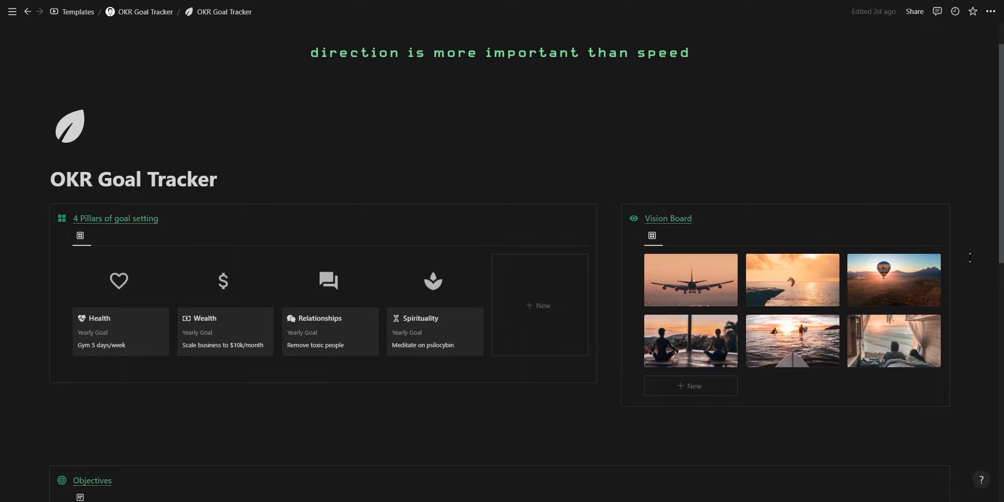
pyautogui.moveTo(195, 314)
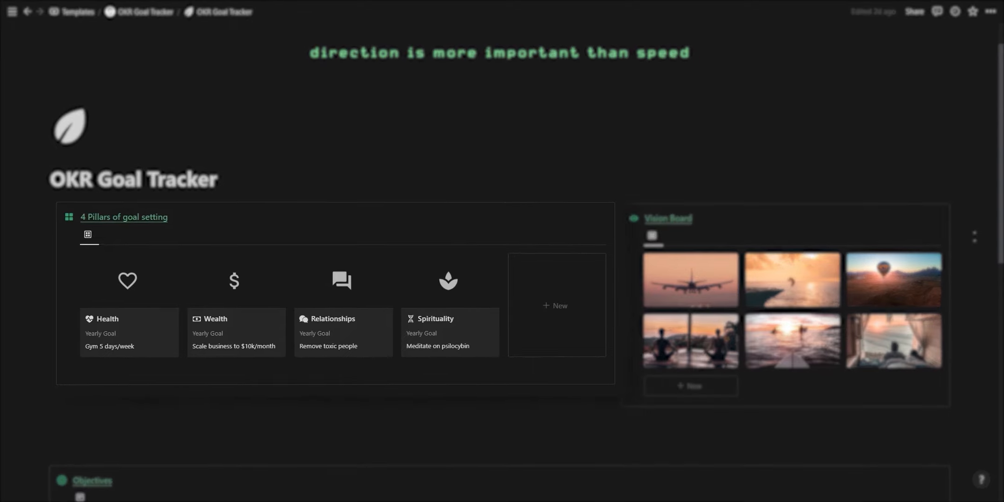
# Open the OKR Goal Tracker from Templates and scroll to its Objectives and Key Results
pyautogui.click(124, 216)
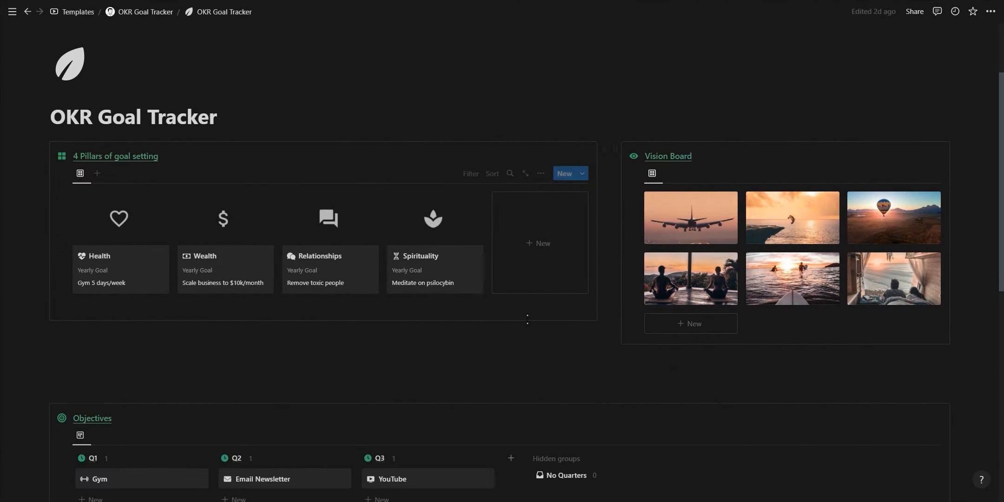
pyautogui.scroll(-3)
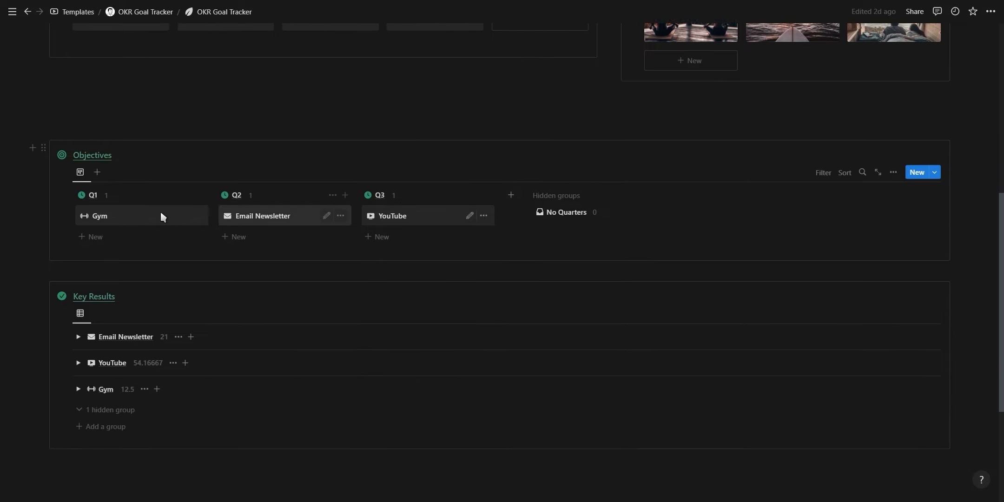
pyautogui.moveTo(293, 220)
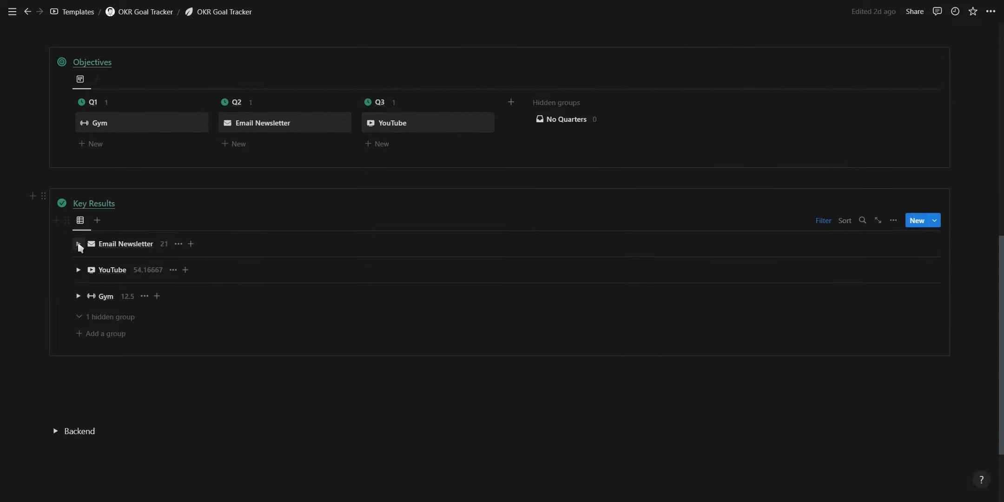
# Set the 1000 email subscribers key result to 690 of 1000, leaving it alone under Email Newsletter
pyautogui.click(78, 243)
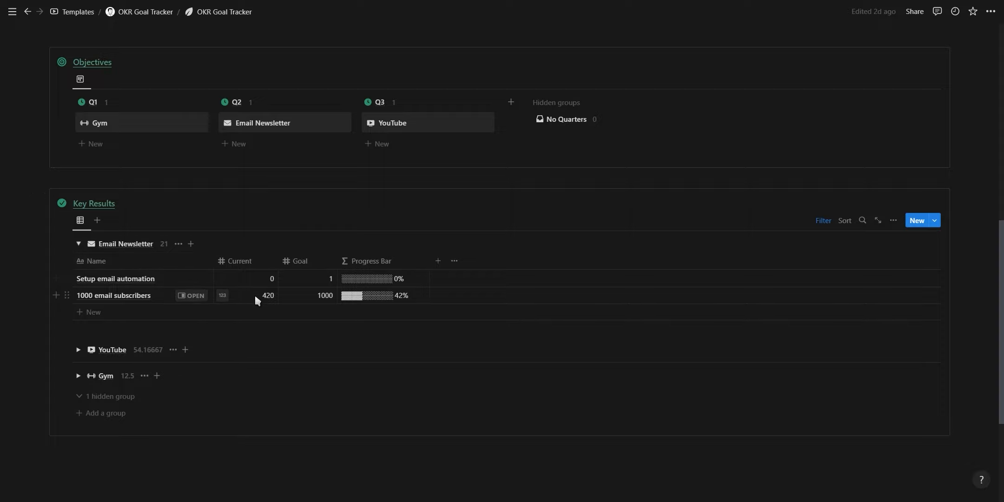
pyautogui.click(267, 296)
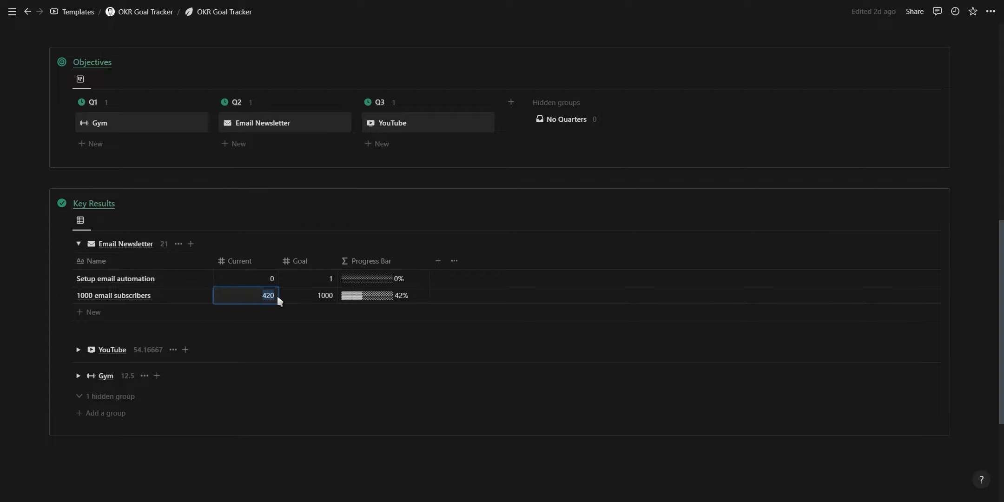
pyautogui.write('690')
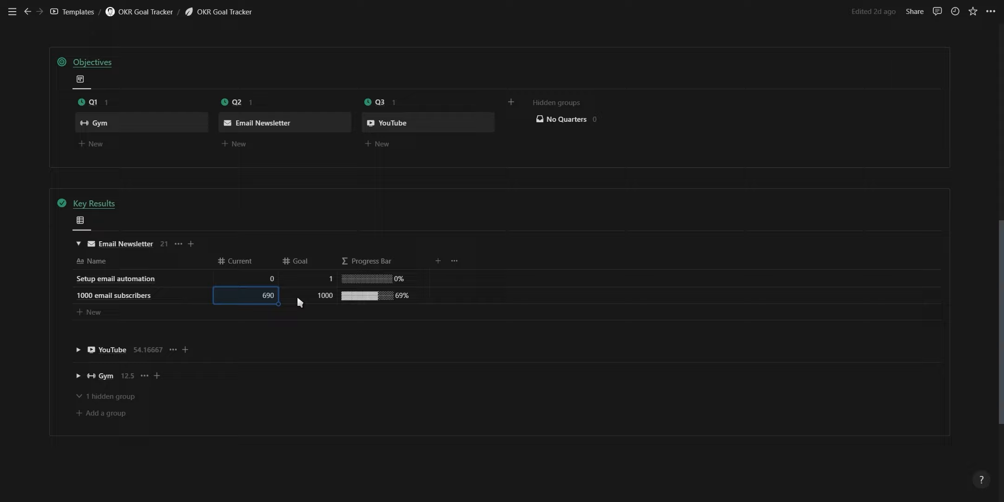
pyautogui.moveTo(266, 287)
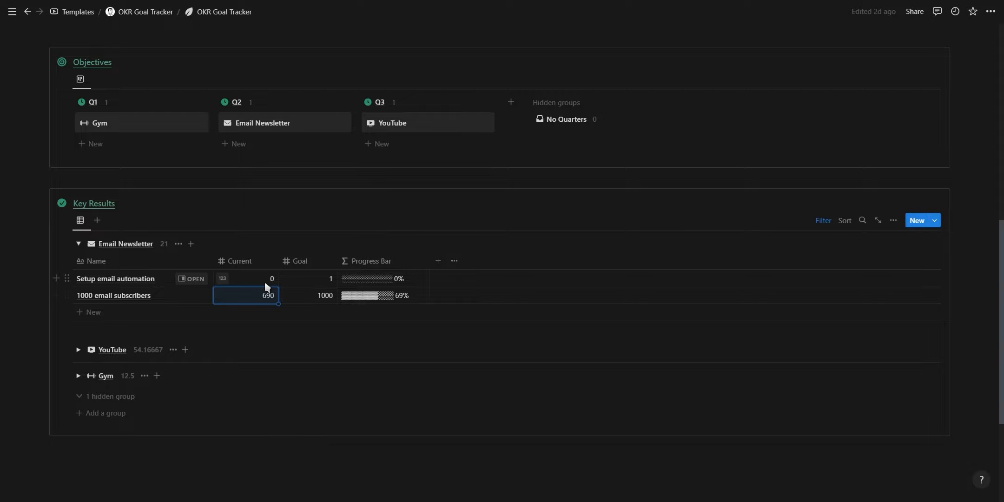
pyautogui.click(245, 278)
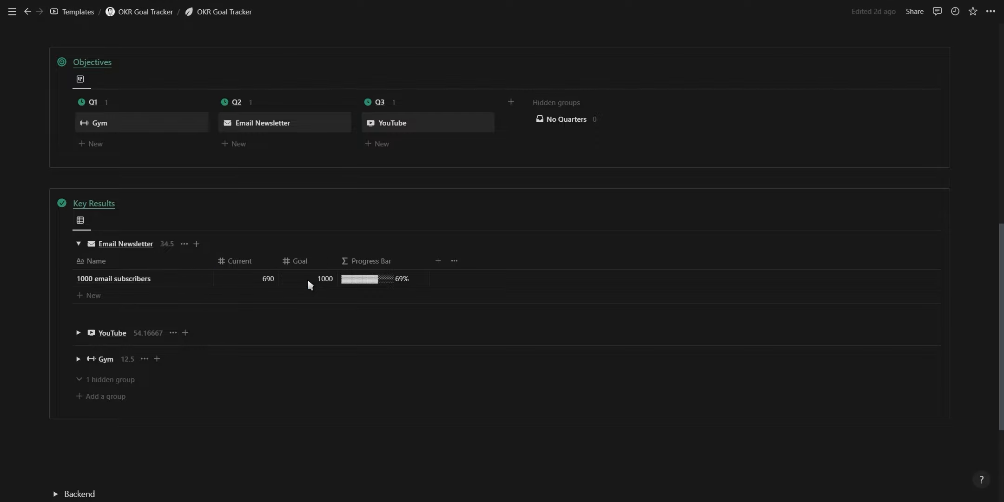
pyautogui.click(246, 278)
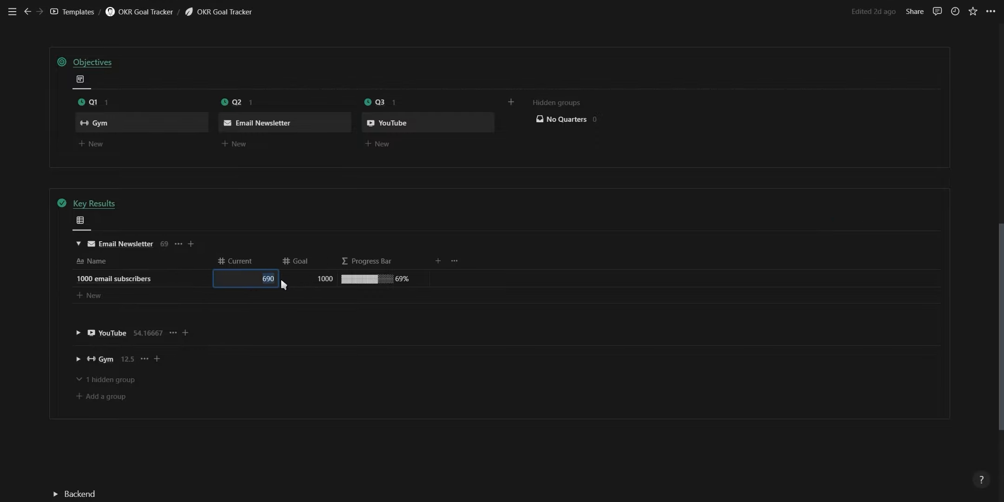
pyautogui.write('1000')
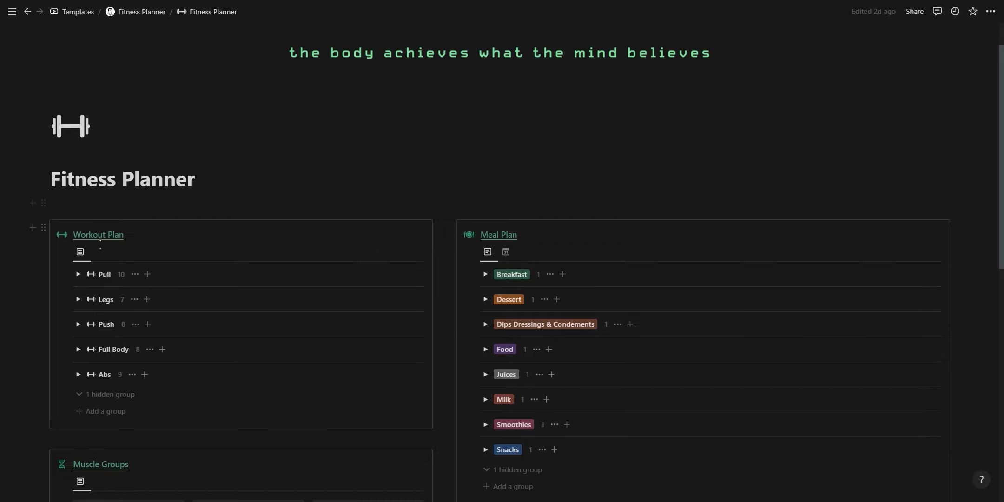
pyautogui.click(77, 274)
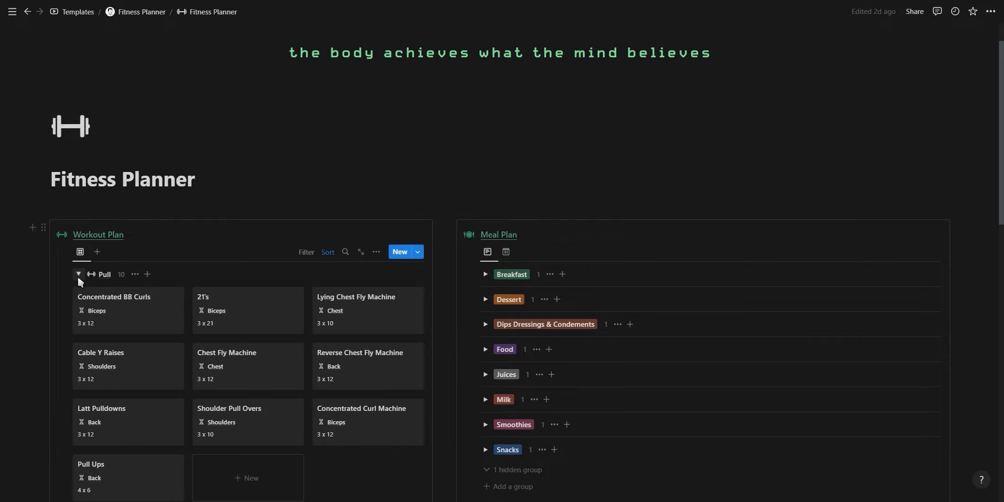
pyautogui.moveTo(130, 314)
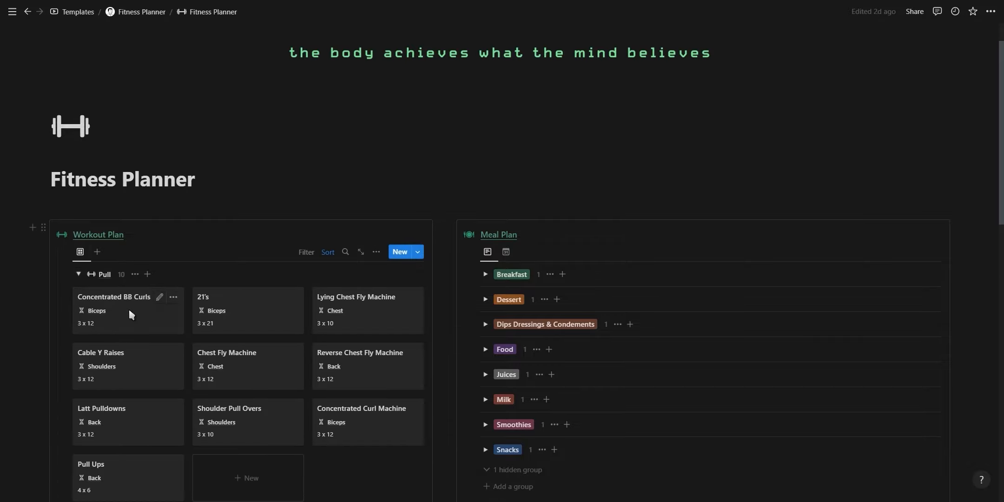
pyautogui.click(114, 296)
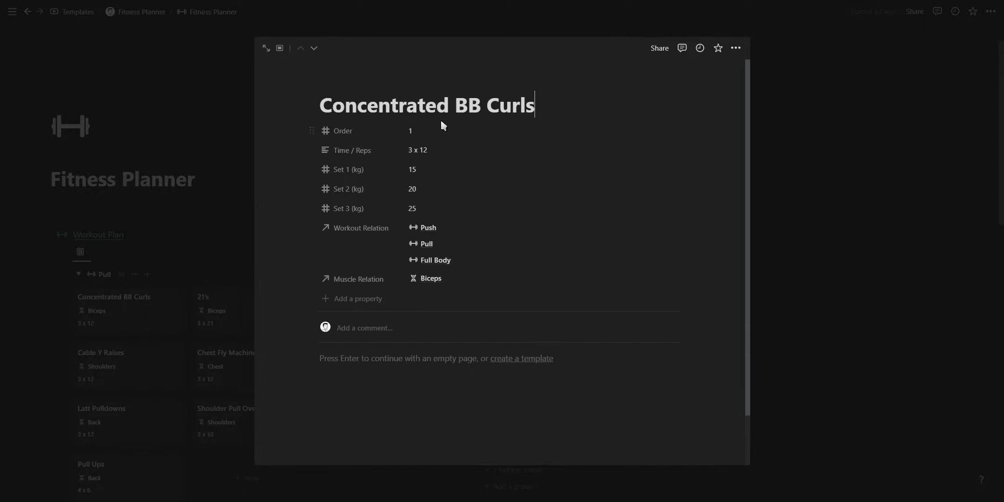
pyautogui.moveTo(414, 212)
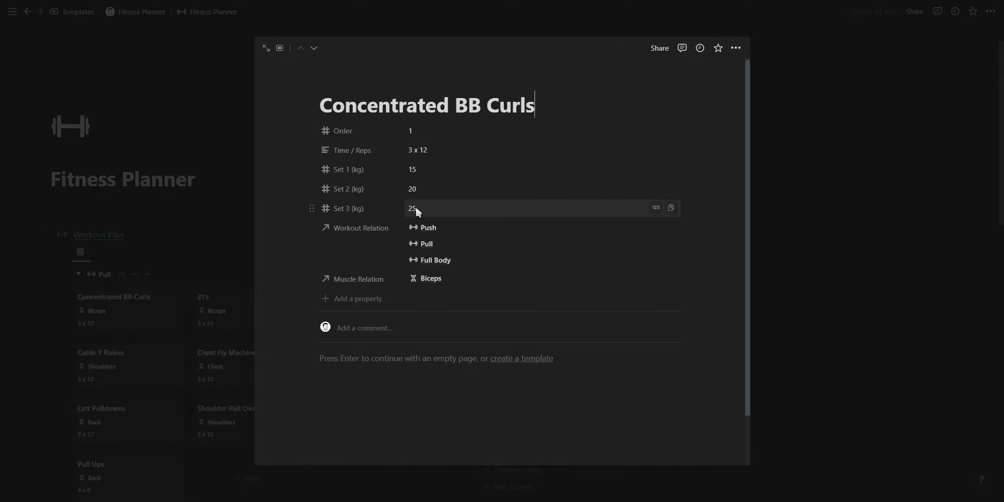
pyautogui.moveTo(426, 228)
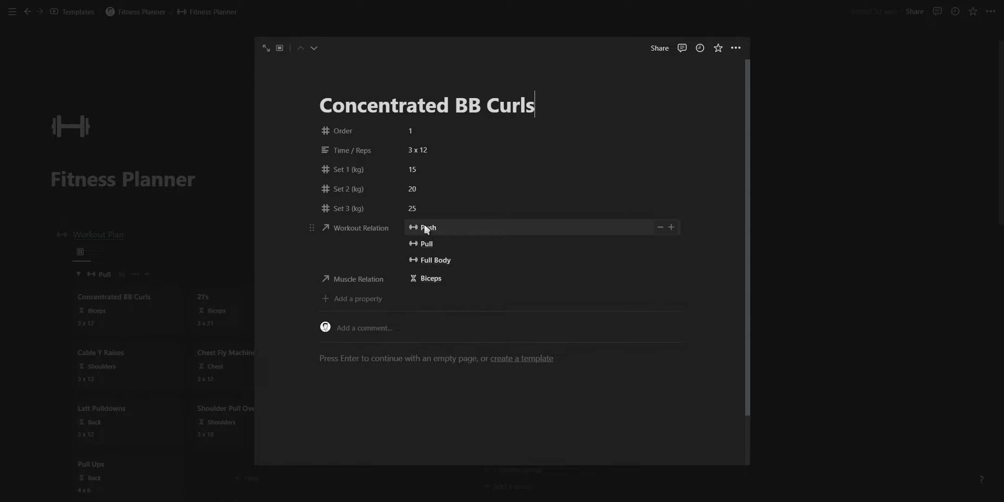
pyautogui.moveTo(200, 269)
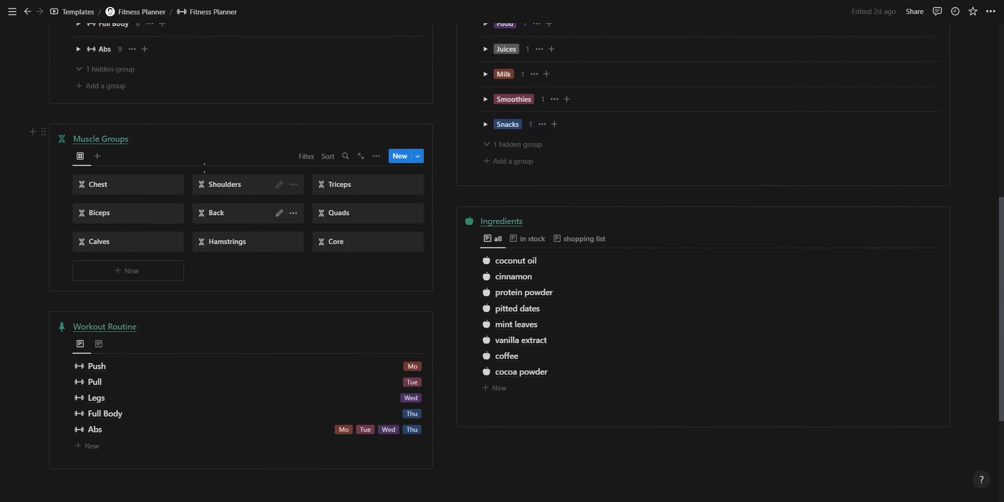
pyautogui.scroll(-3)
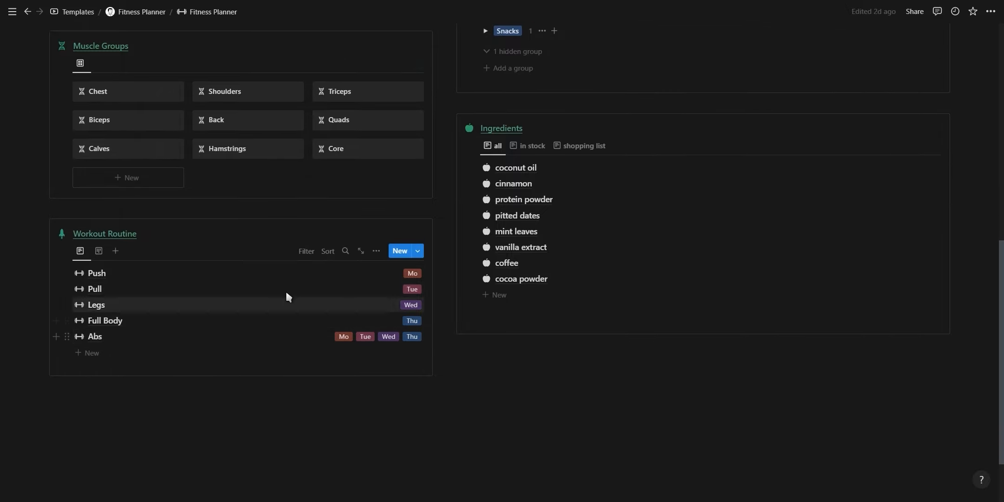
pyautogui.scroll(3)
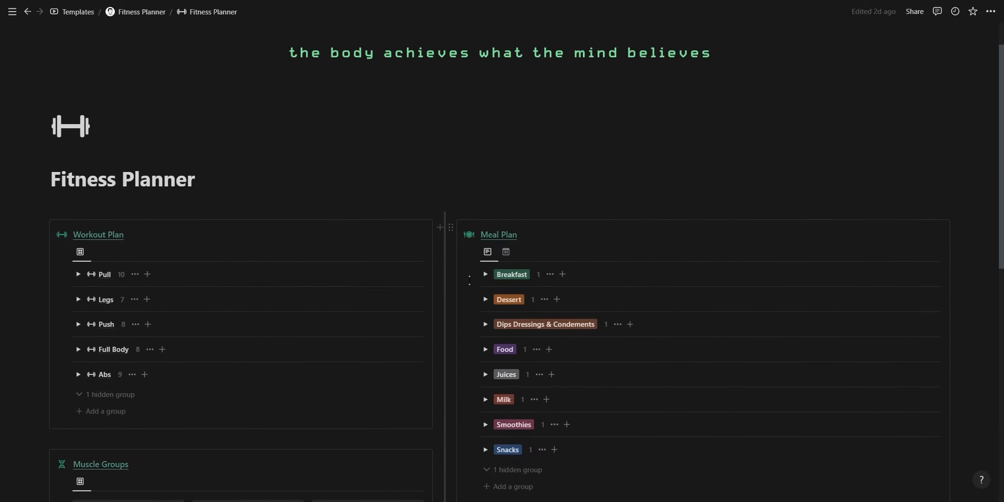
# Expand the Breakfast meals and peek at the Berry Smoothie Bowl recipe
pyautogui.click(485, 274)
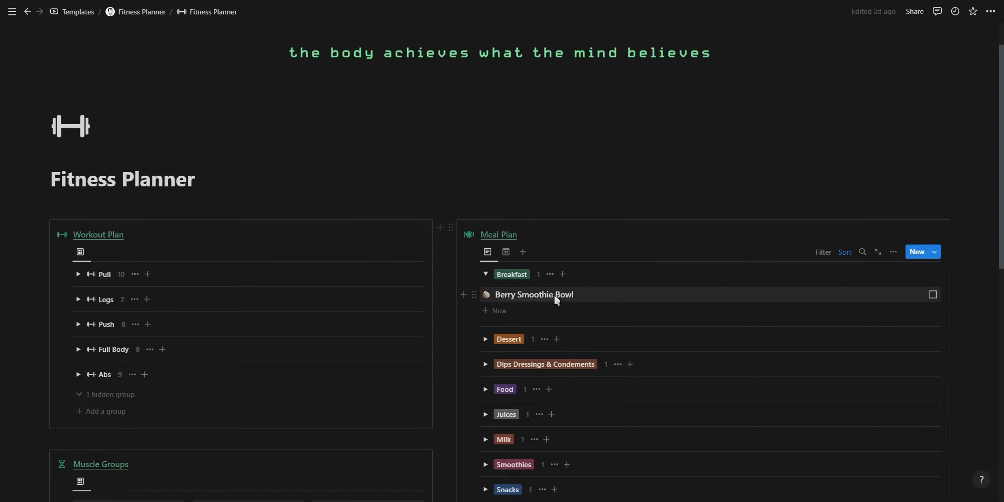
pyautogui.click(534, 294)
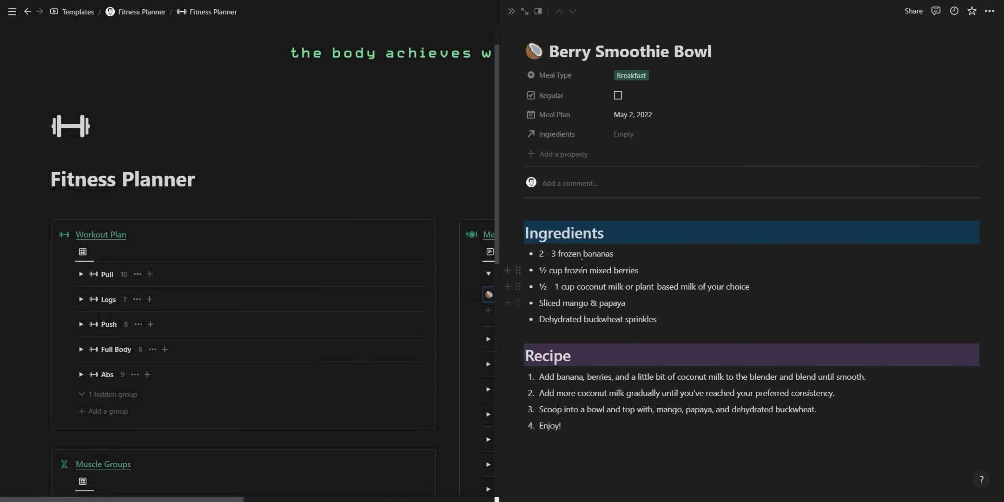
pyautogui.moveTo(528, 31)
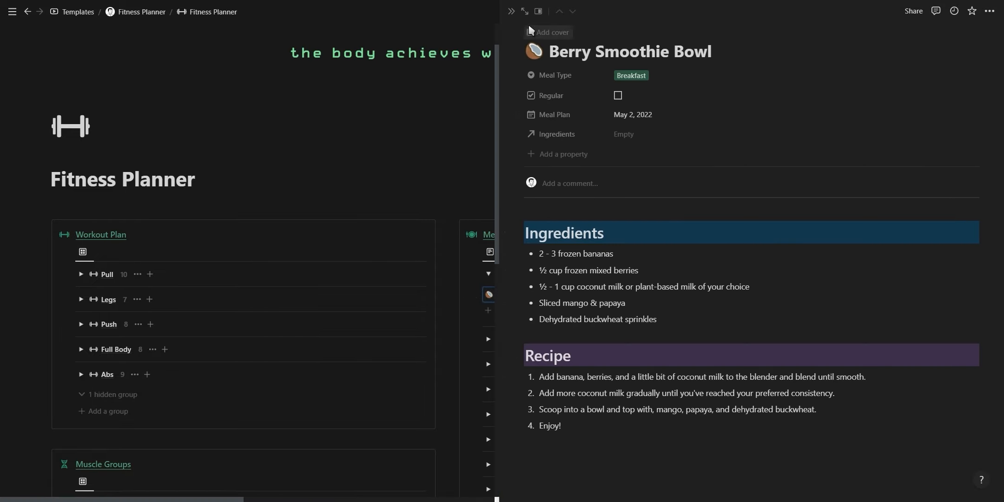
pyautogui.click(511, 11)
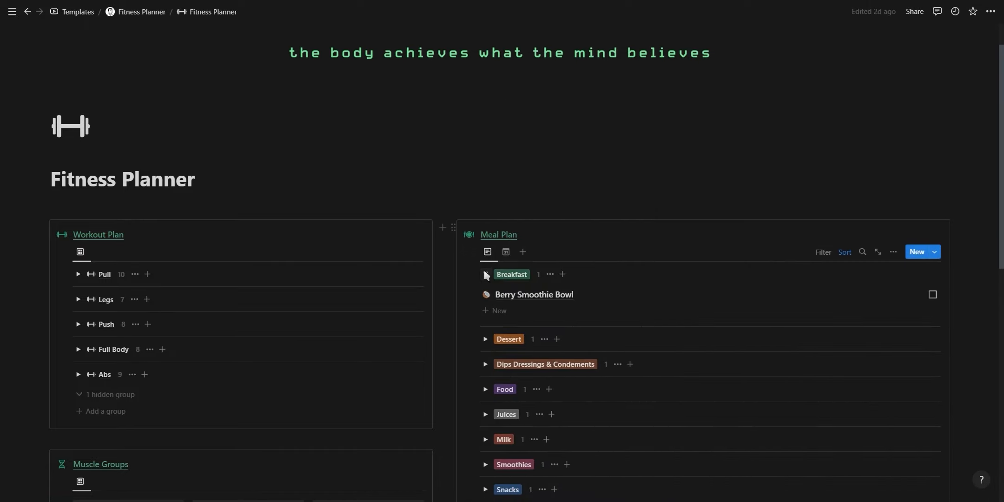
# Switch the Ingredients list to its empty in-stock view
pyautogui.scroll(-3)
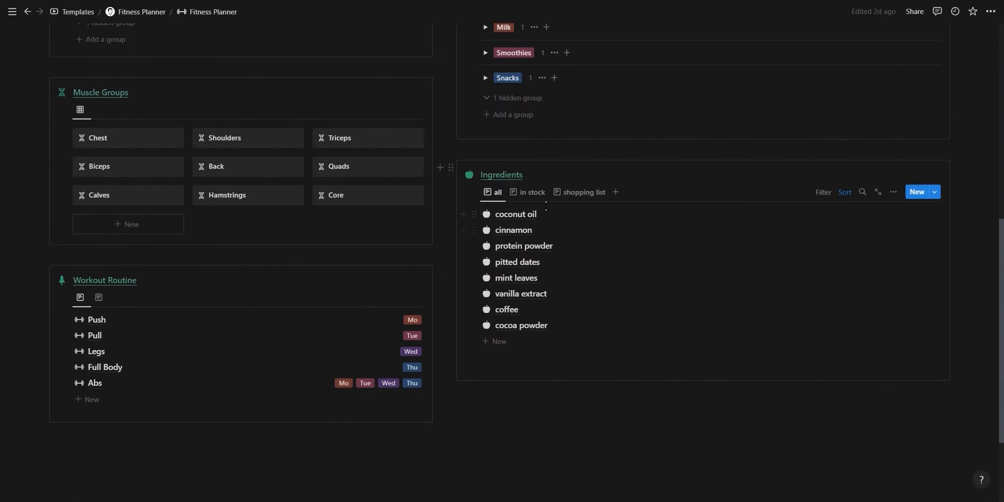
pyautogui.click(532, 192)
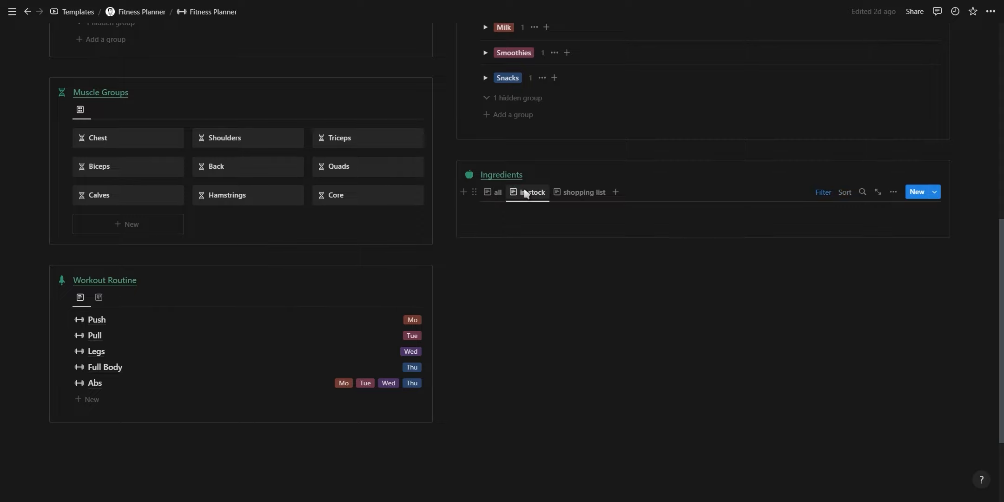
pyautogui.click(582, 192)
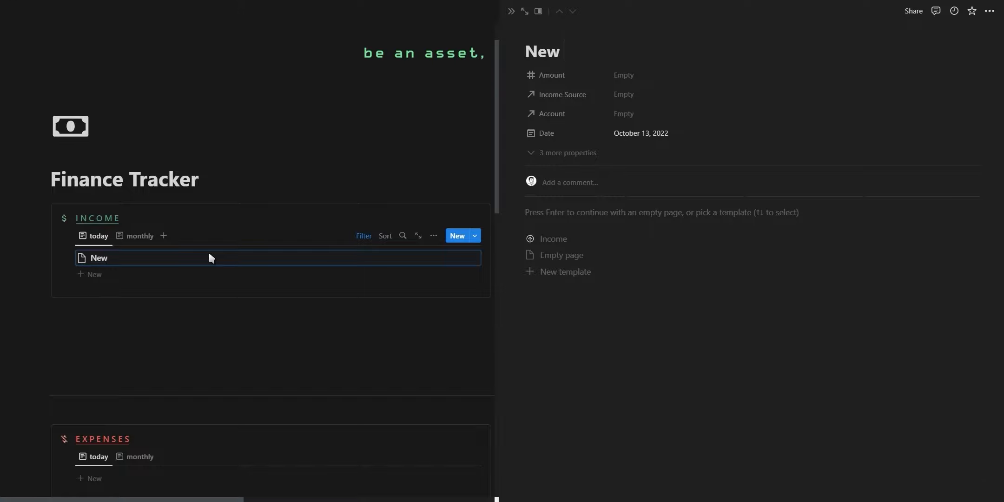
# Apply the Income template and record $60 from Digital Products into PayPal on October 13, 2022
pyautogui.click(552, 238)
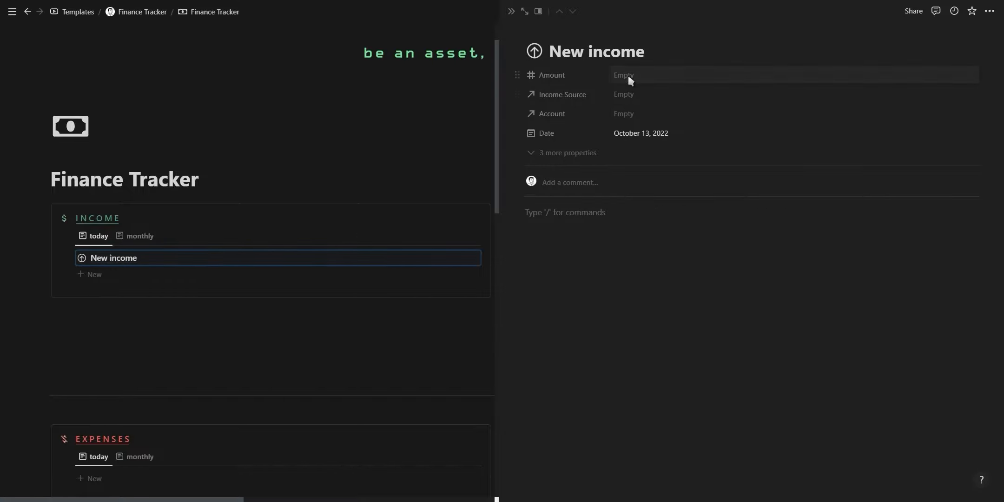
pyautogui.click(647, 94)
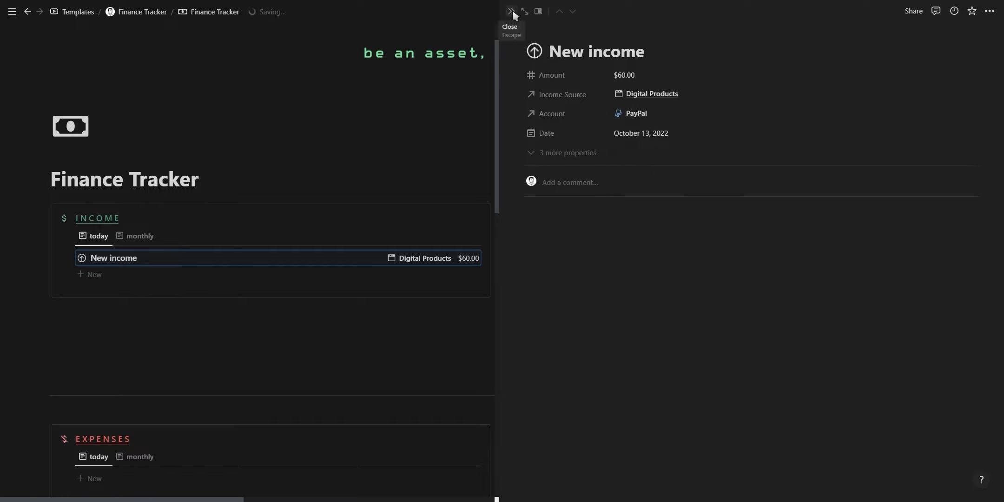
pyautogui.click(511, 11)
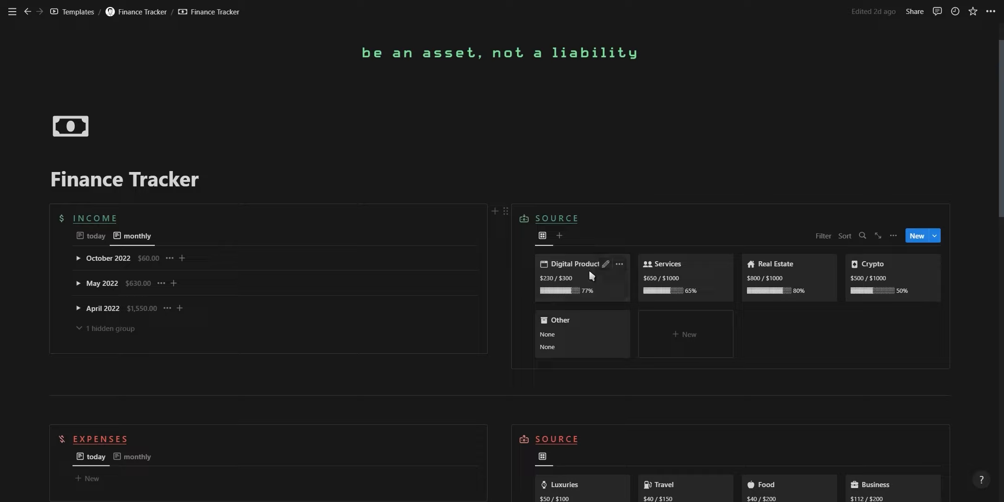
pyautogui.click(574, 264)
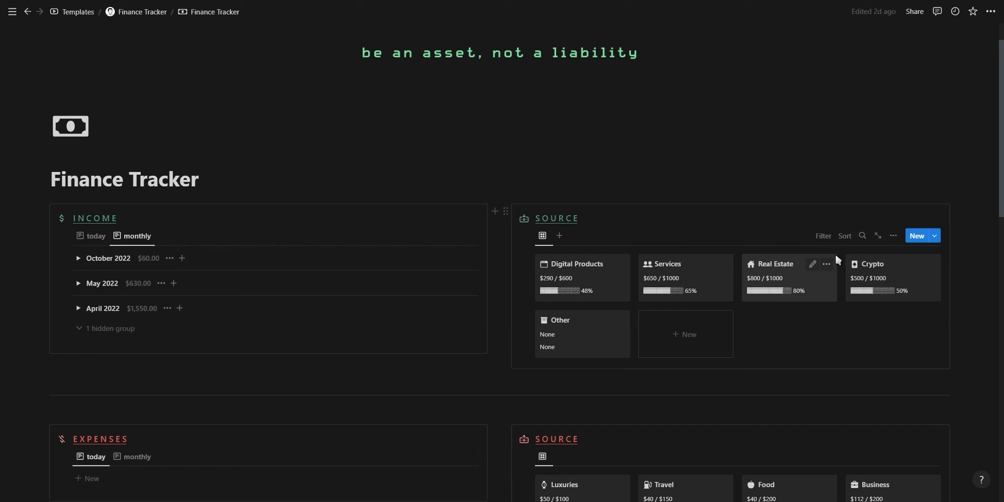
# Set the Luxuries expense budget to $150 and review the Savings account ($1,720)
pyautogui.scroll(-3)
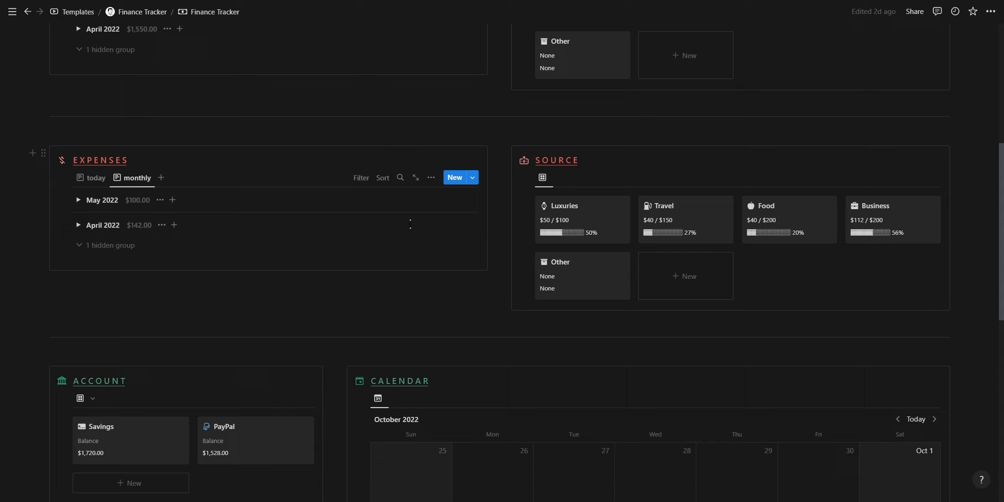
pyautogui.click(563, 205)
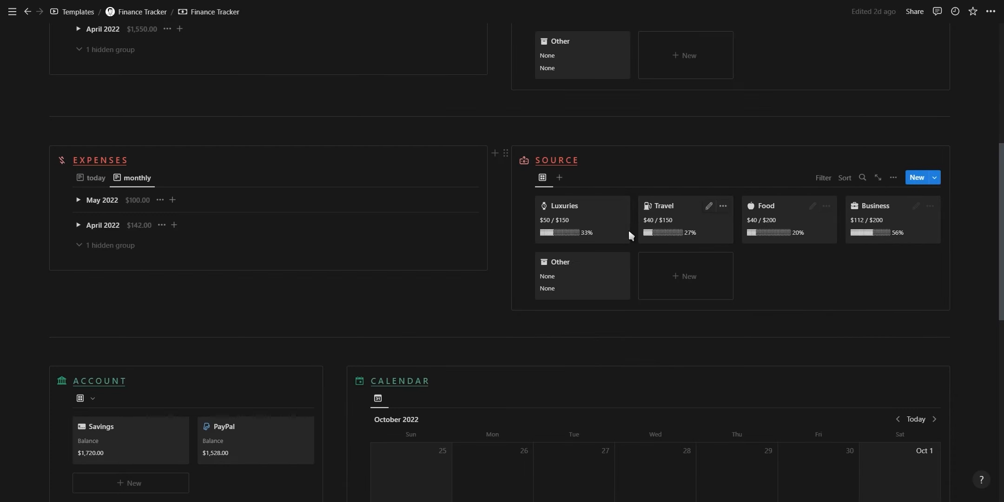
pyautogui.scroll(-3)
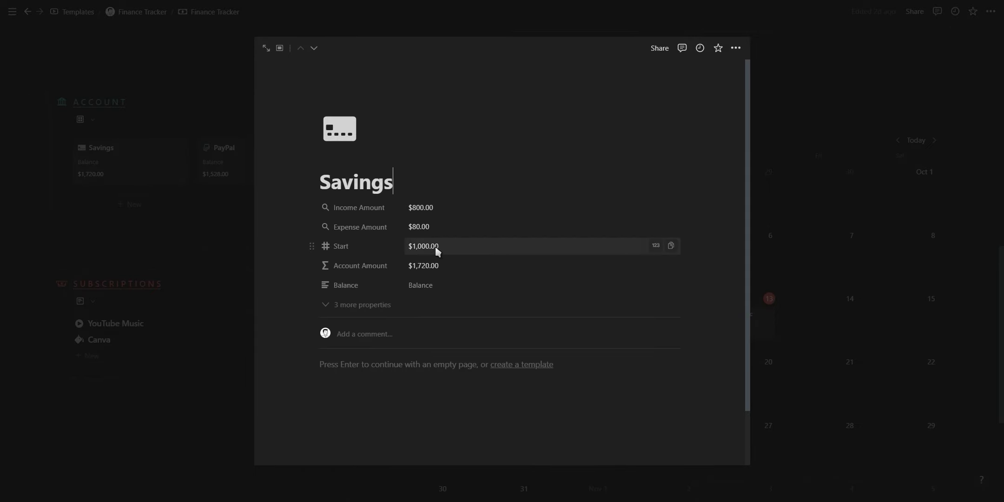
pyautogui.press('Escape')
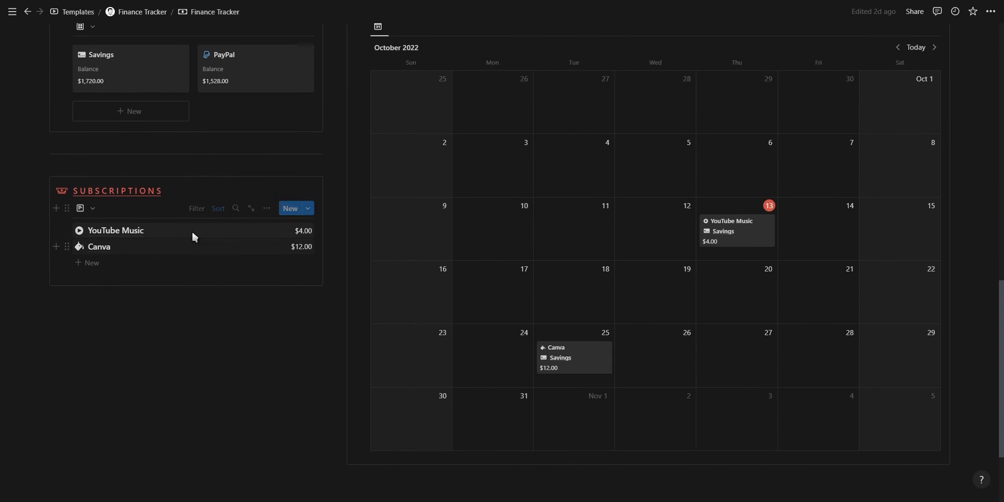
# View YouTube Music's details ($4.00 monthly, $48.00 yearly) from the Subscriptions list and the calendar
pyautogui.click(115, 231)
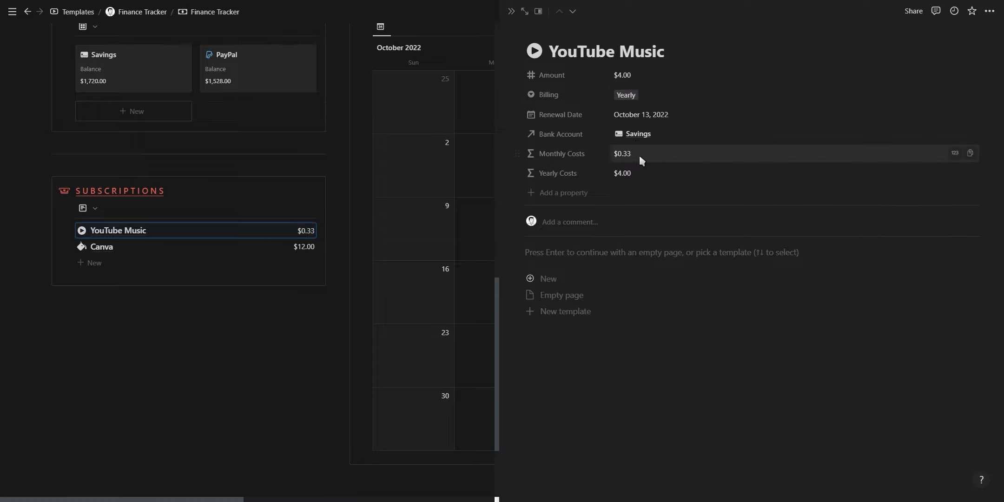
pyautogui.click(624, 95)
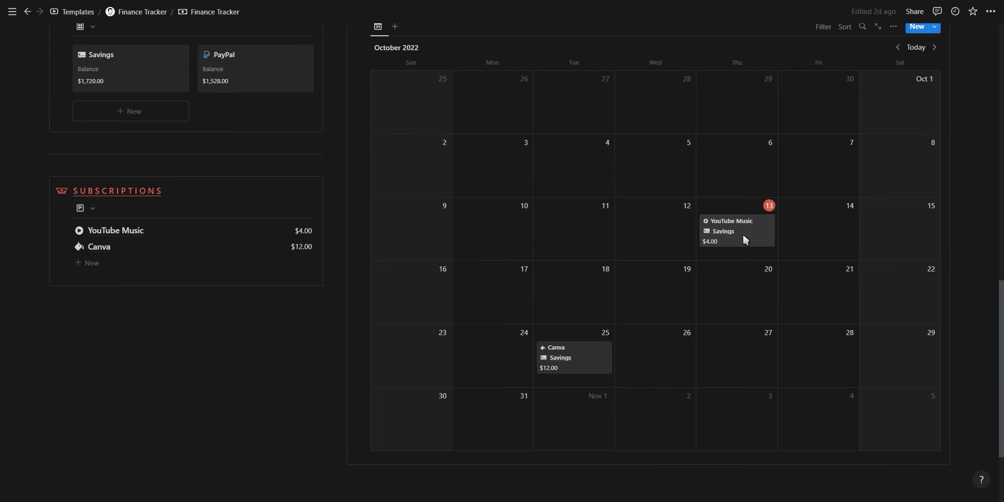
pyautogui.click(731, 221)
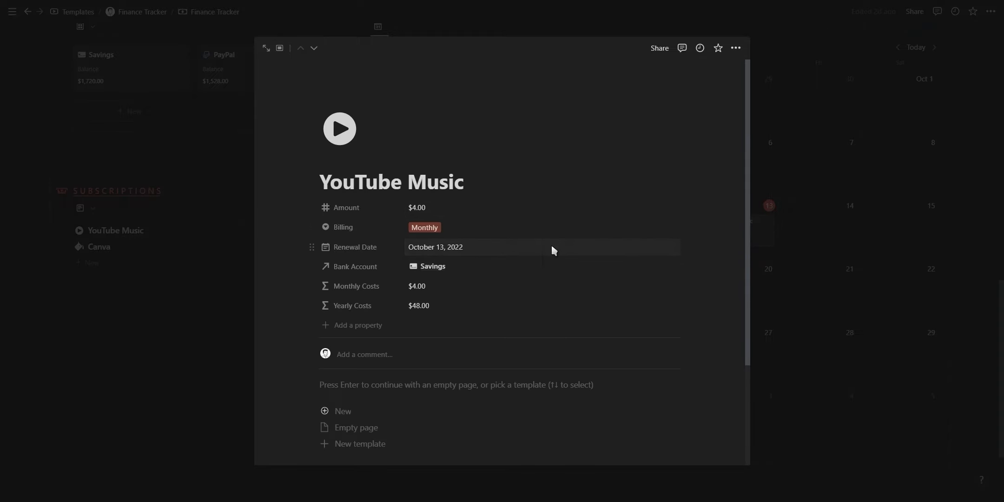
pyautogui.click(435, 247)
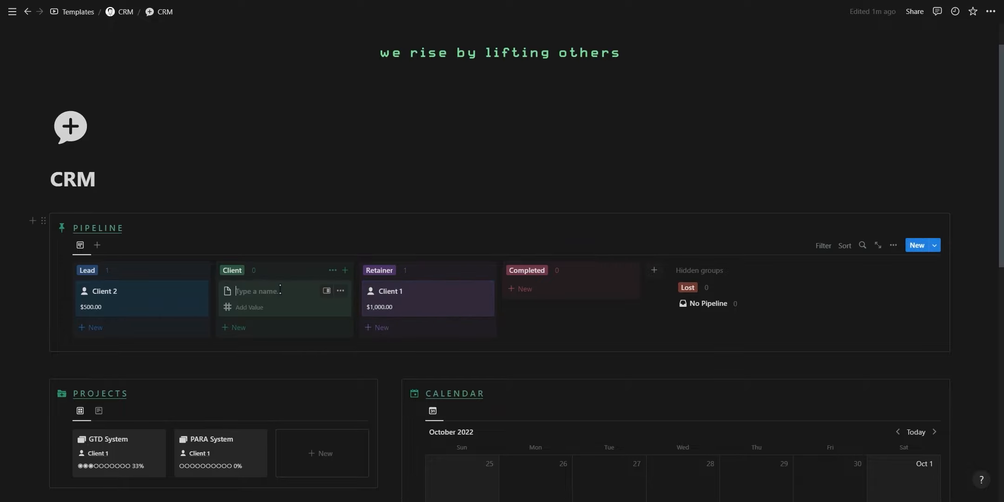
# Name the new CRM card Client 3 and set its Communication to Email
pyautogui.write('Client 3')
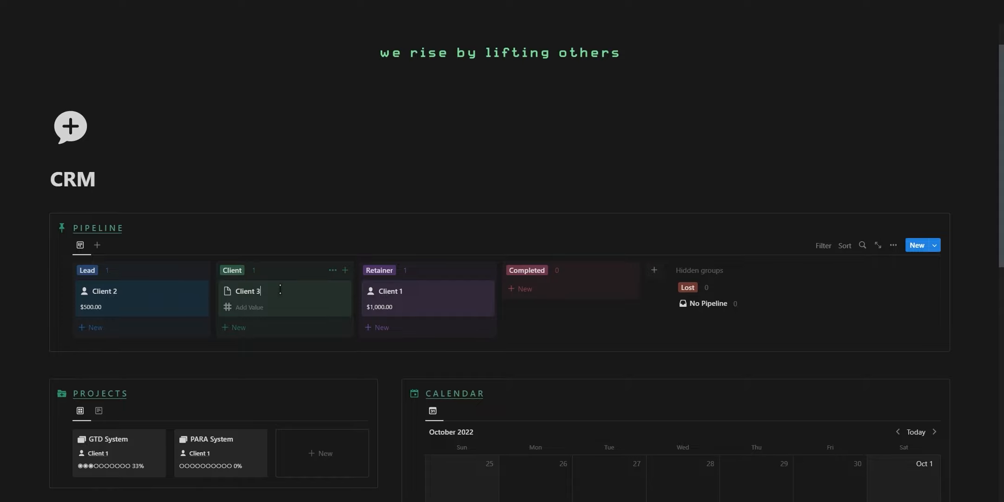
pyautogui.click(247, 291)
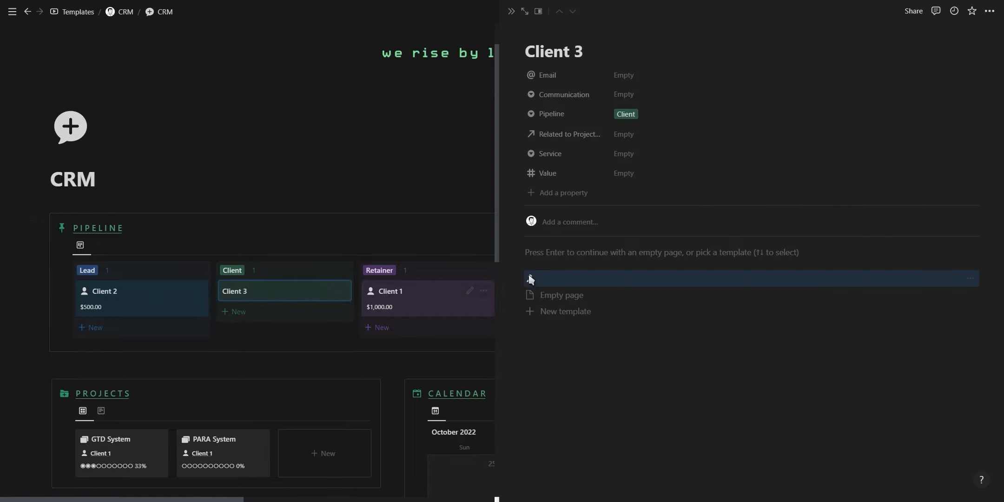
pyautogui.click(620, 94)
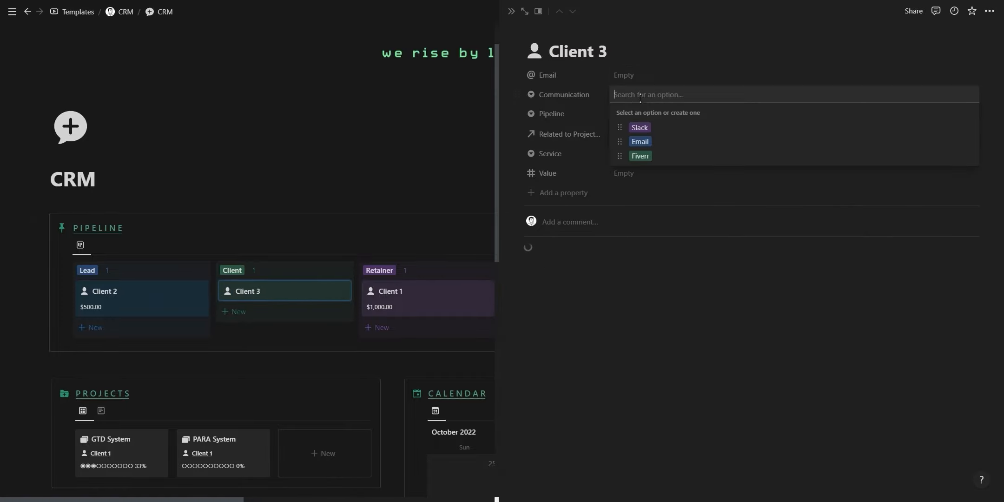
pyautogui.click(638, 141)
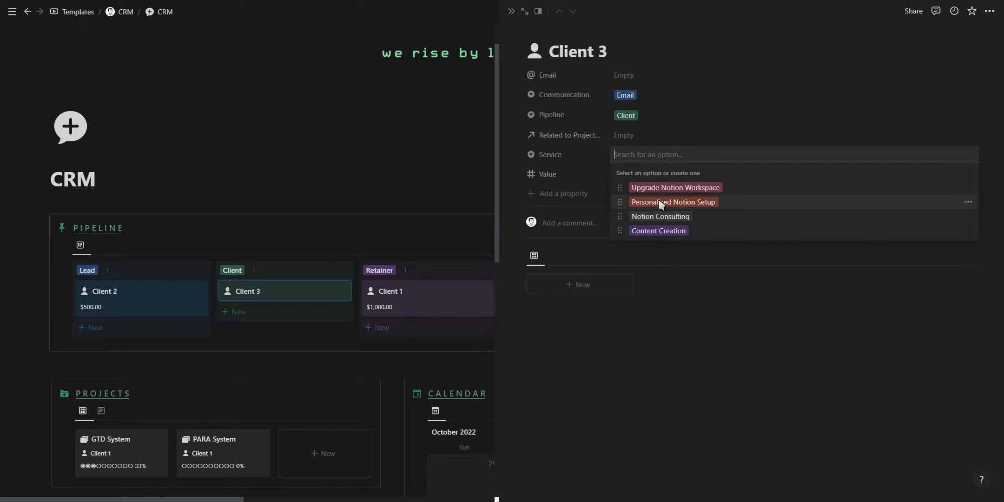
pyautogui.click(672, 202)
pyautogui.write('Das')
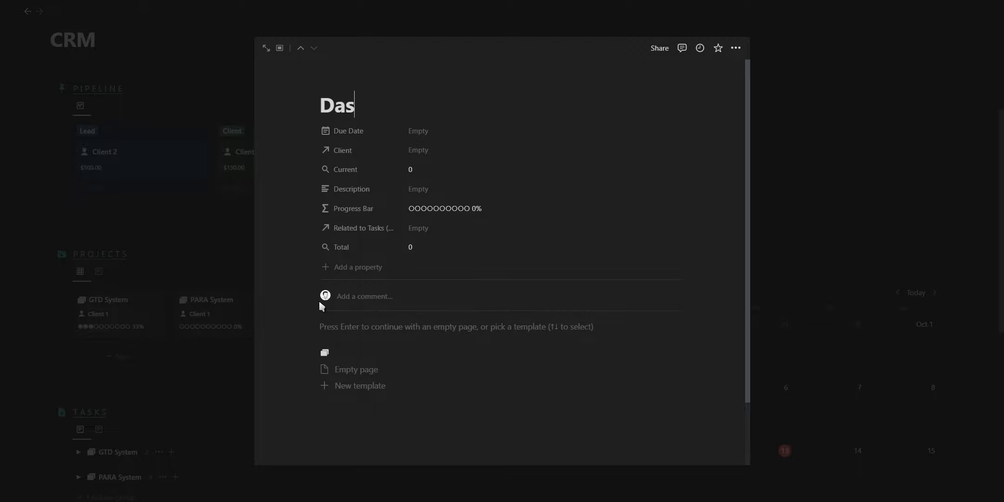
# Name the new CRM project Dashboard and set its Client relation to Client 3
pyautogui.write('hboard')
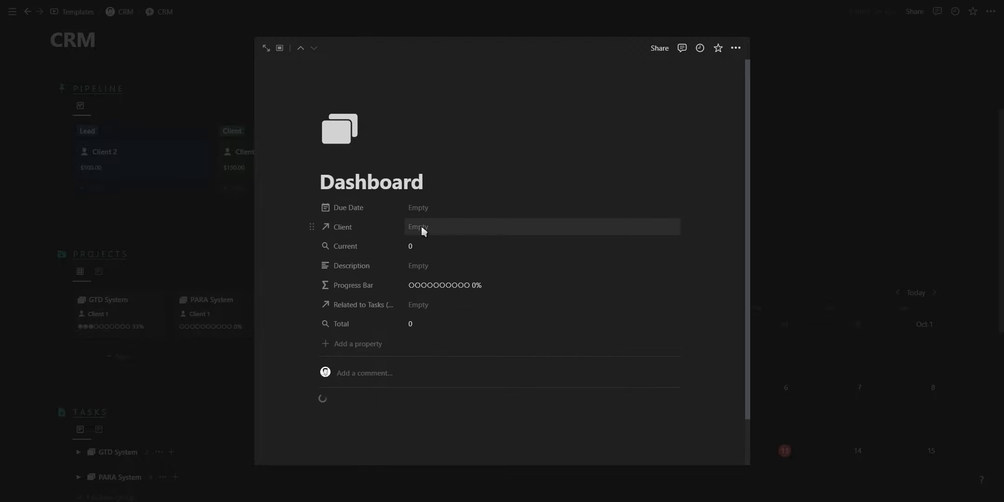
pyautogui.click(418, 206)
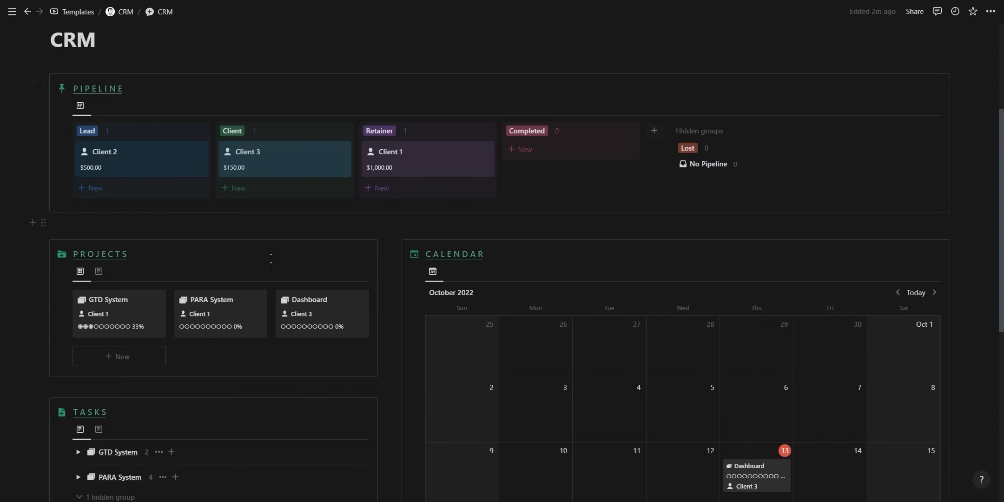
pyautogui.scroll(-3)
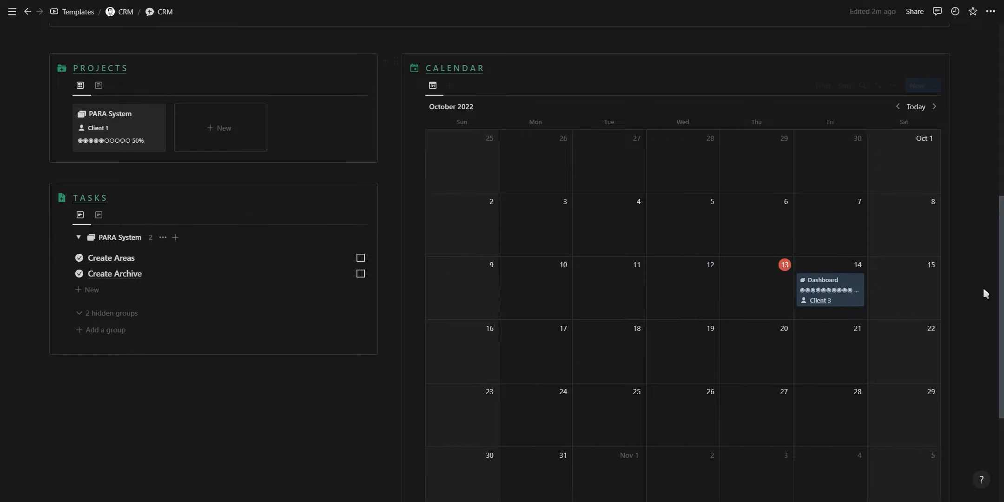
pyautogui.scroll(3)
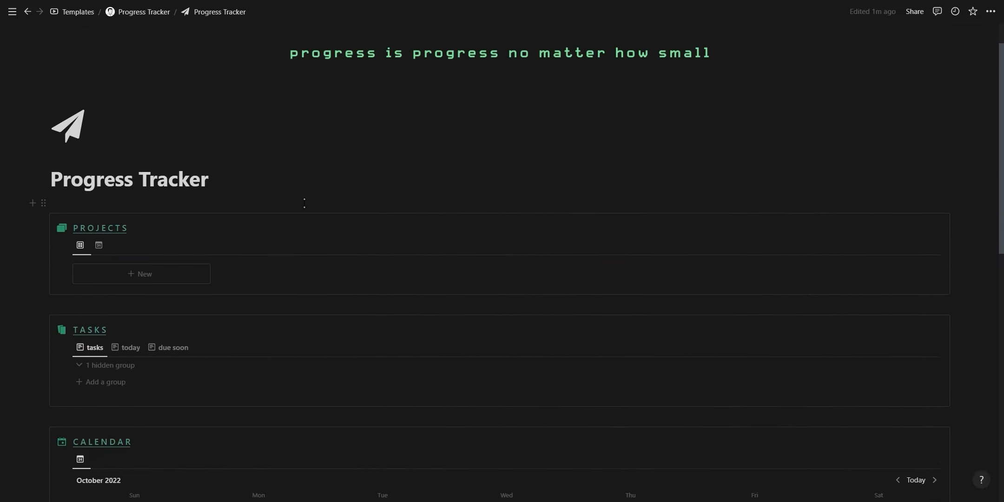
# Add a New project to the Progress Tracker holding Task 3 as its linked task
pyautogui.click(141, 273)
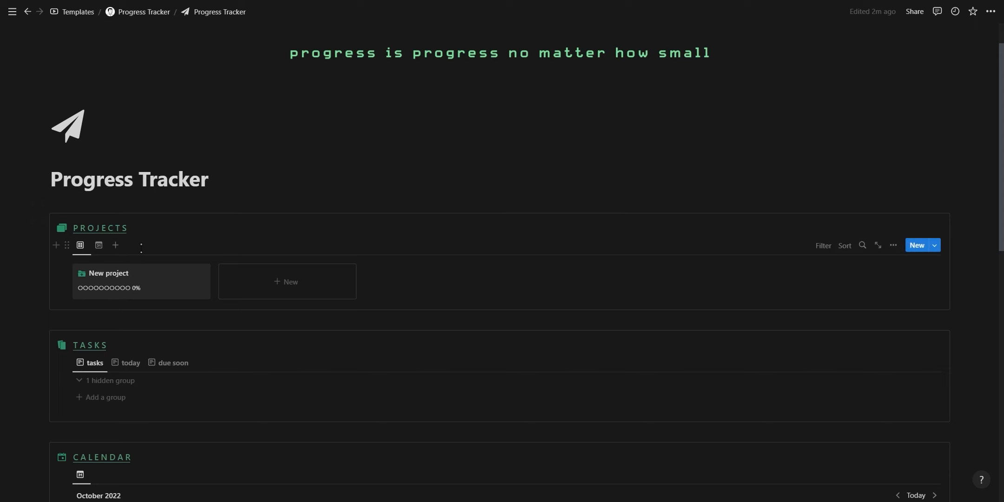
pyautogui.click(98, 243)
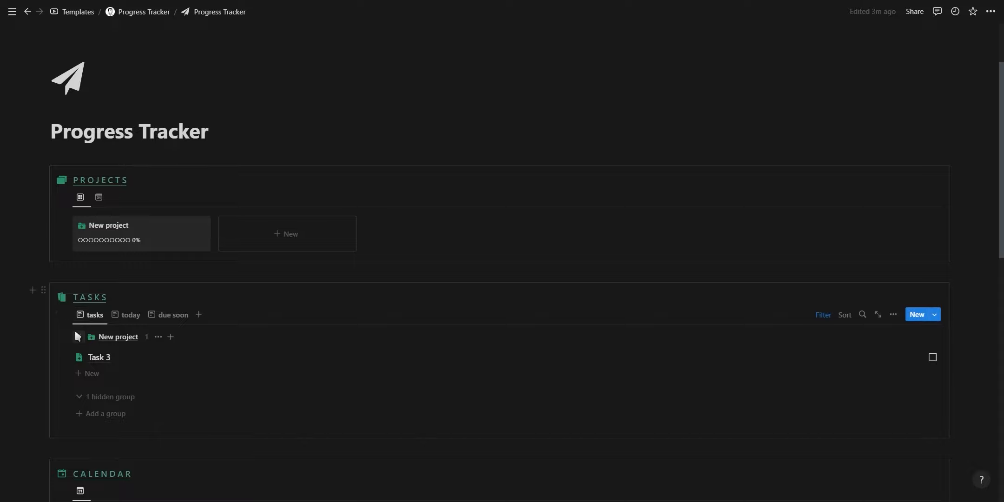
pyautogui.click(77, 336)
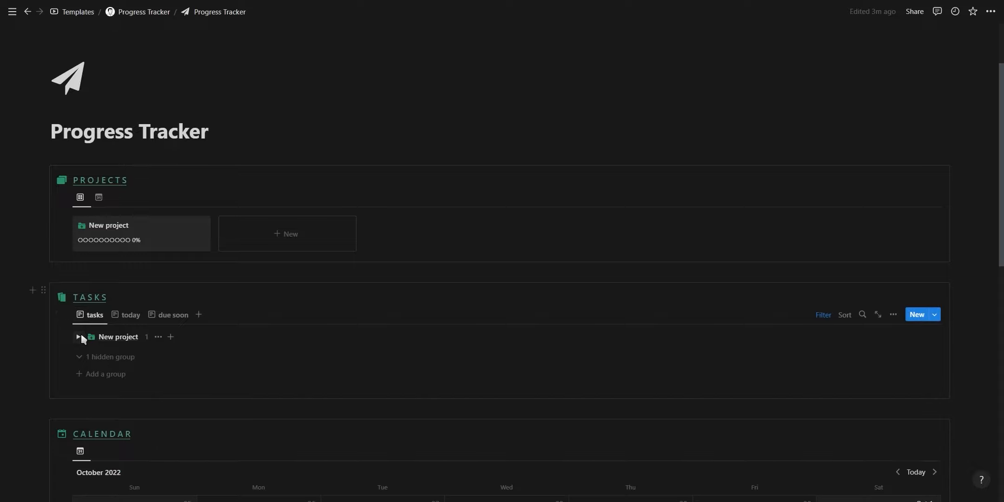
pyautogui.click(78, 336)
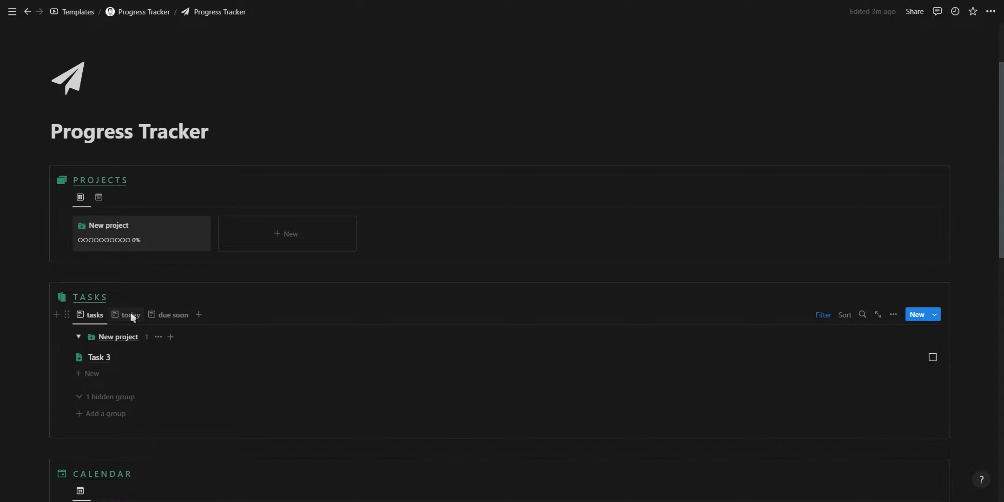
# Review the Progress Tracker's today and due soon task lists
pyautogui.click(131, 314)
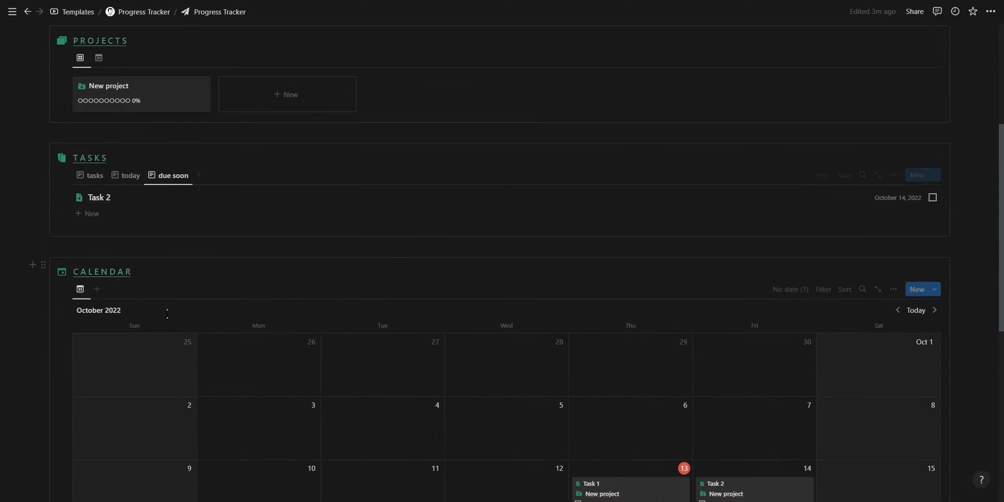
pyautogui.scroll(-3)
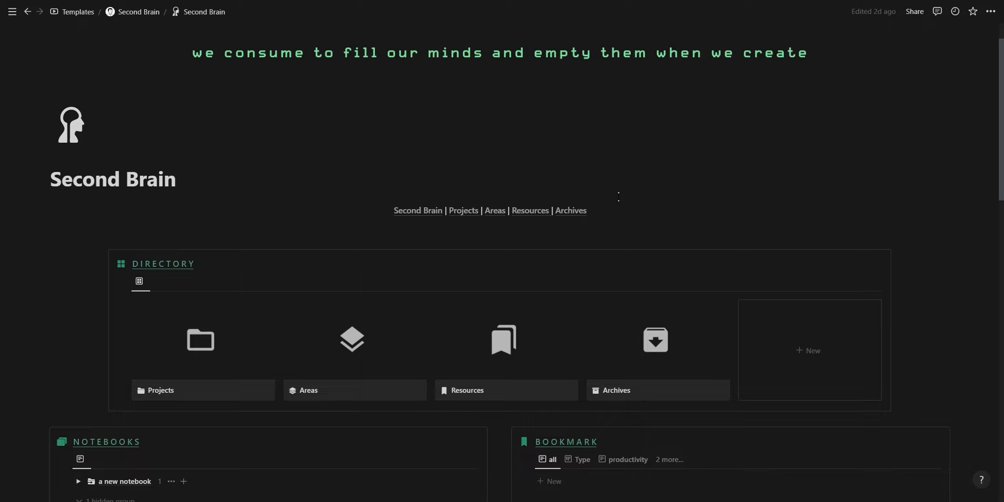
pyautogui.moveTo(273, 374)
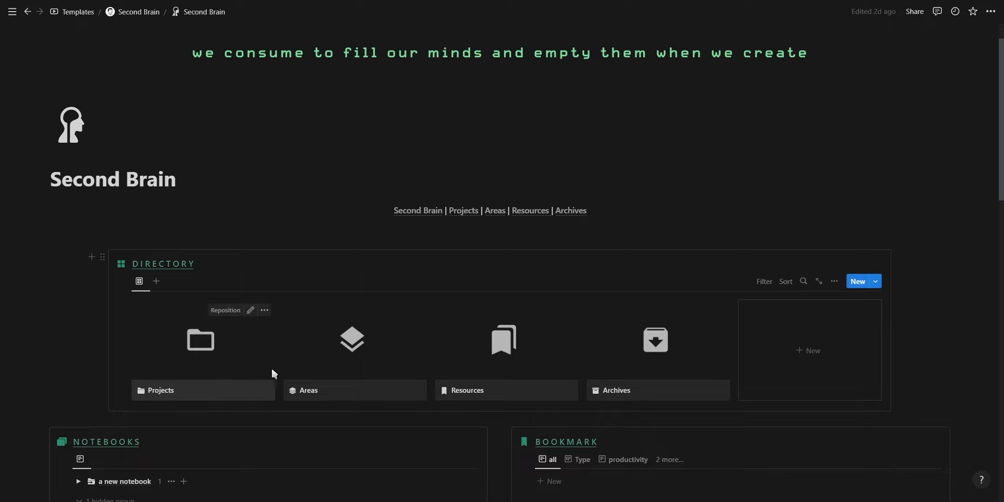
pyautogui.moveTo(682, 361)
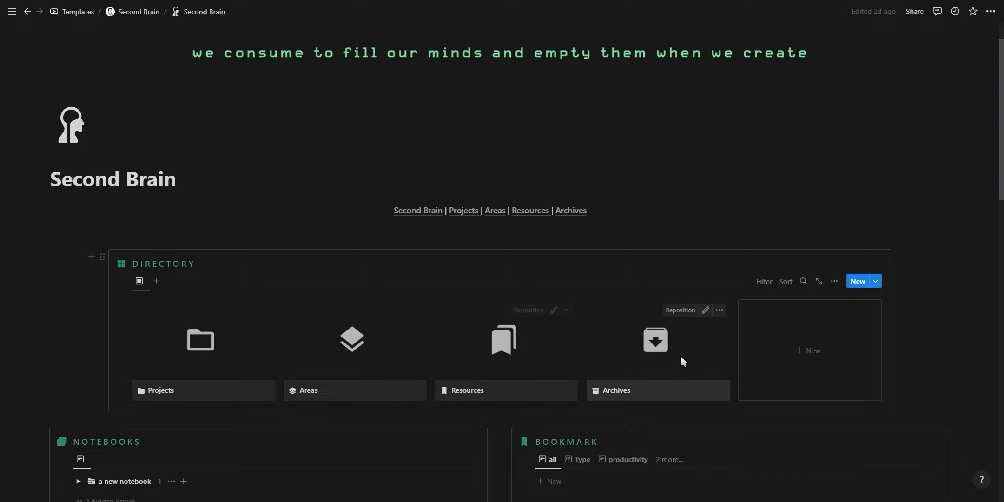
pyautogui.moveTo(190, 341)
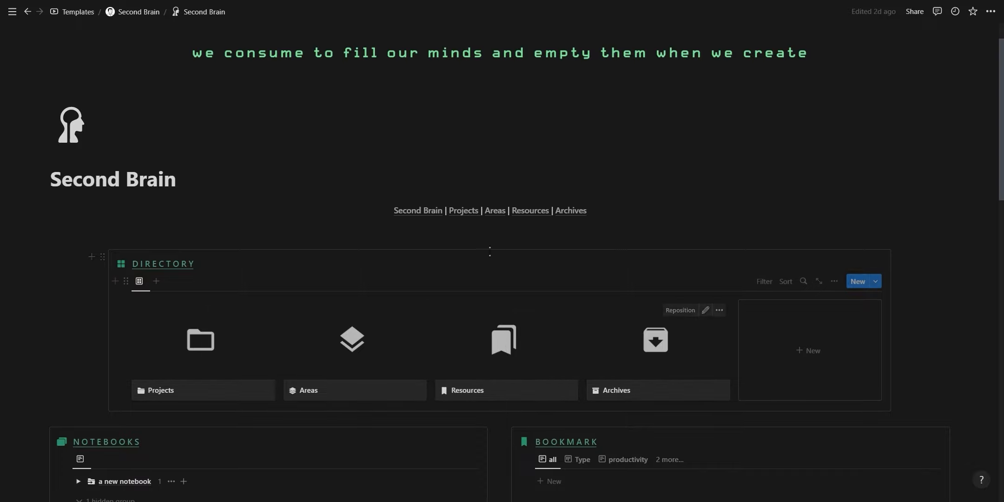
# In Second Brain Projects, set the Script task's Related to Projects to New video, then move to Areas
pyautogui.click(203, 390)
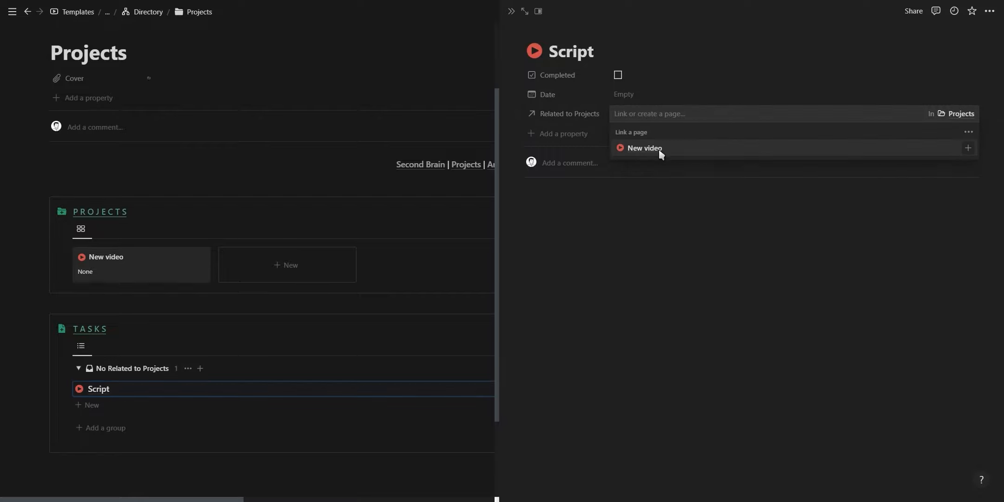
pyautogui.click(645, 148)
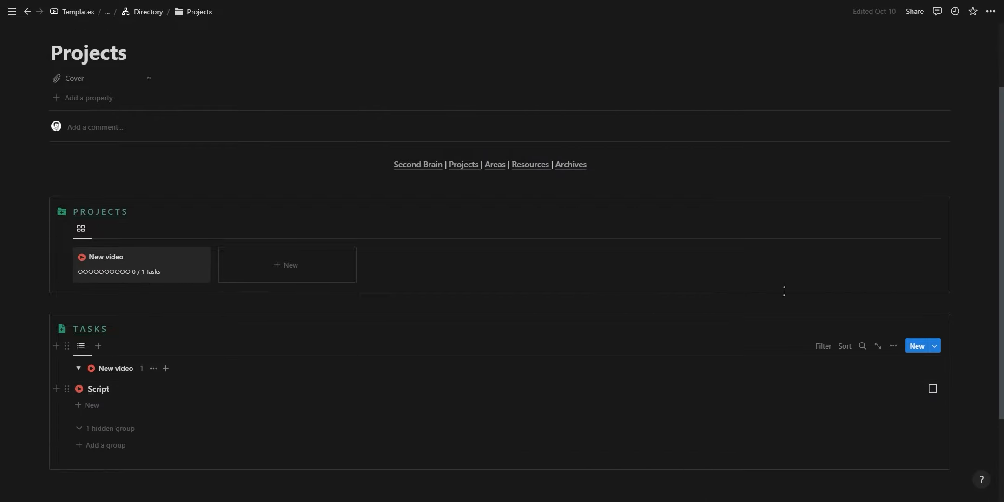
pyautogui.click(494, 164)
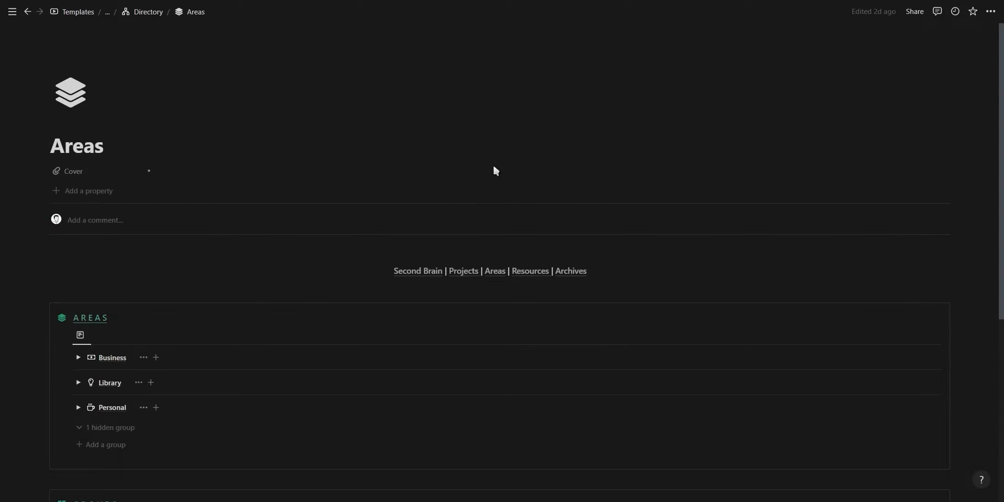
# Switch the Resources page's Bookmarks database to the 'all' view instead of the by-type board
pyautogui.scroll(-3)
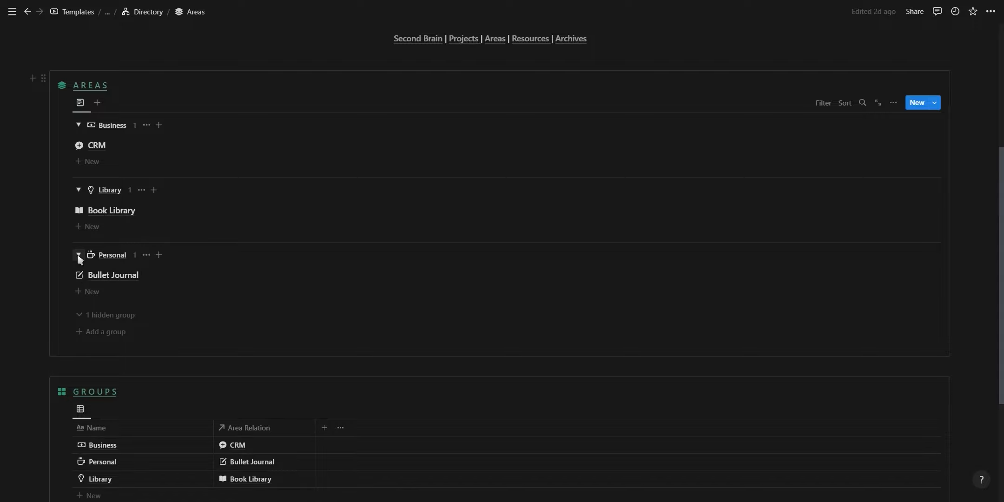
pyautogui.click(530, 38)
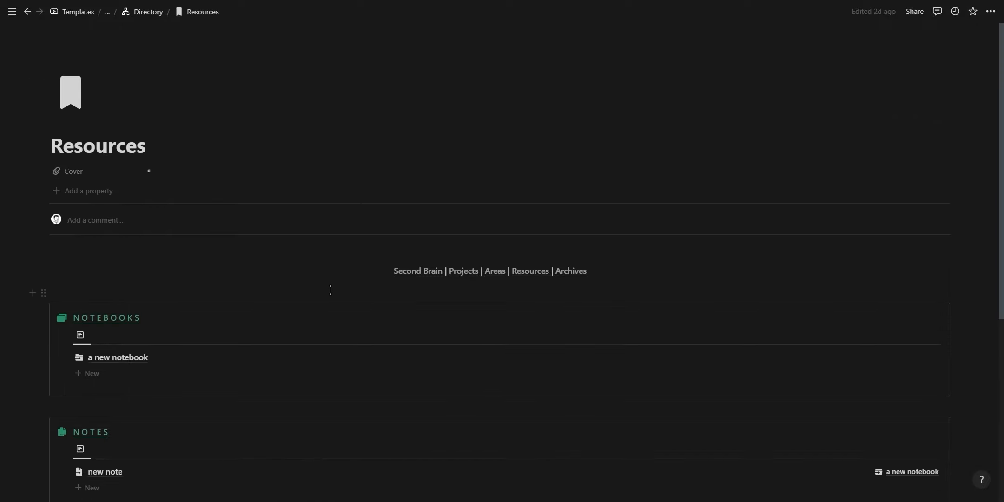
pyautogui.scroll(-3)
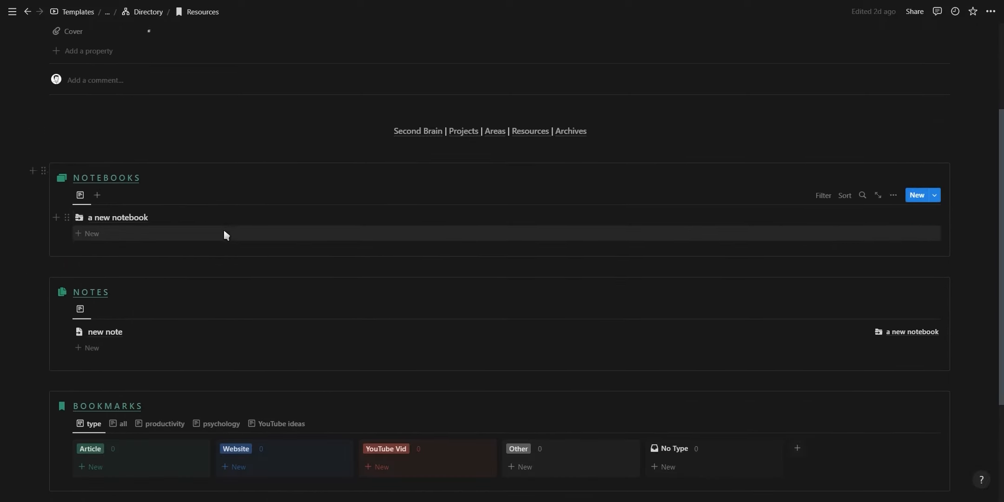
pyautogui.scroll(-3)
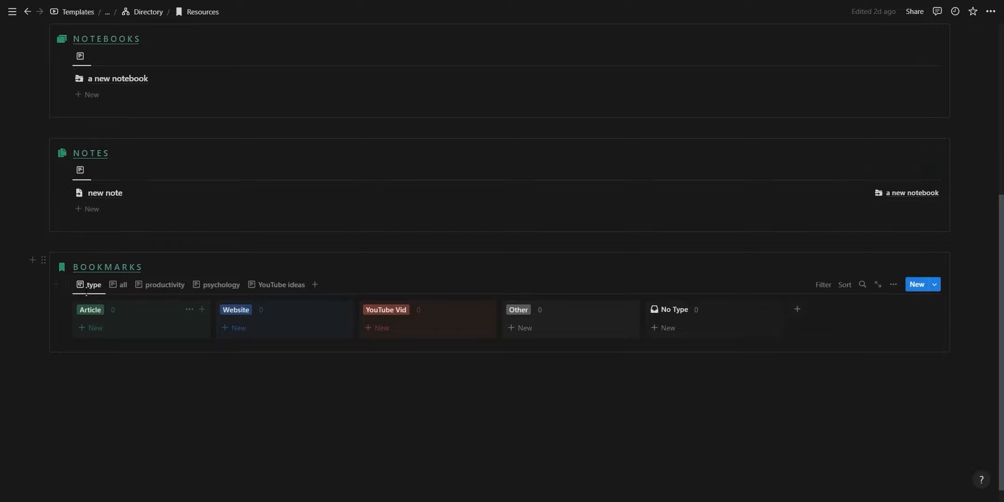
pyautogui.click(123, 284)
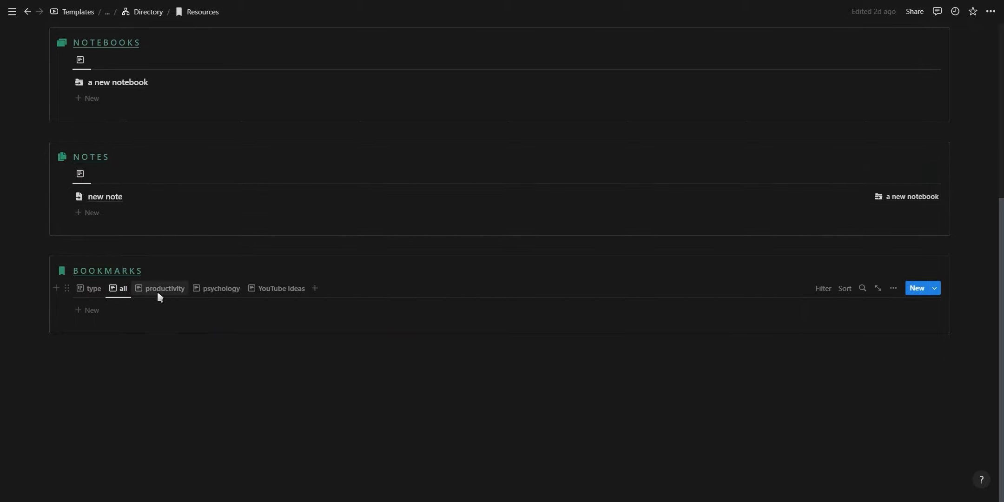
pyautogui.scroll(3)
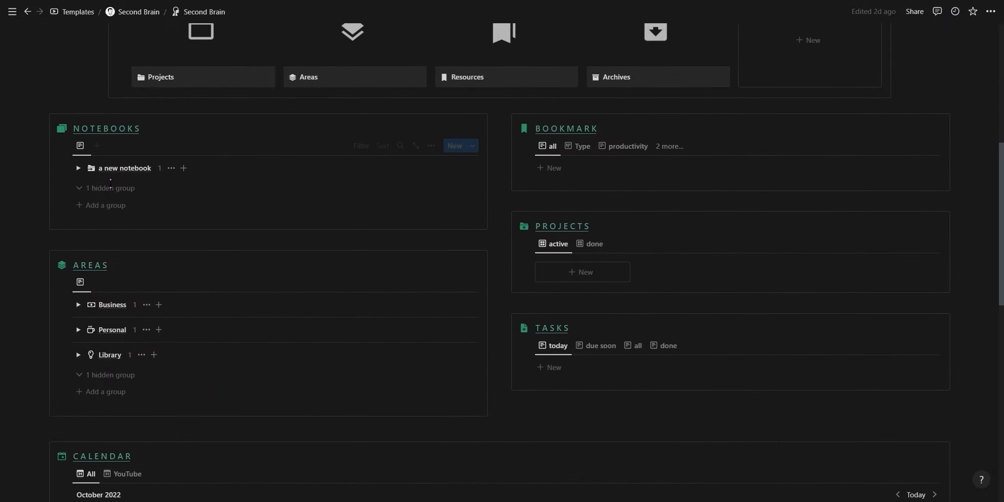
pyautogui.scroll(-3)
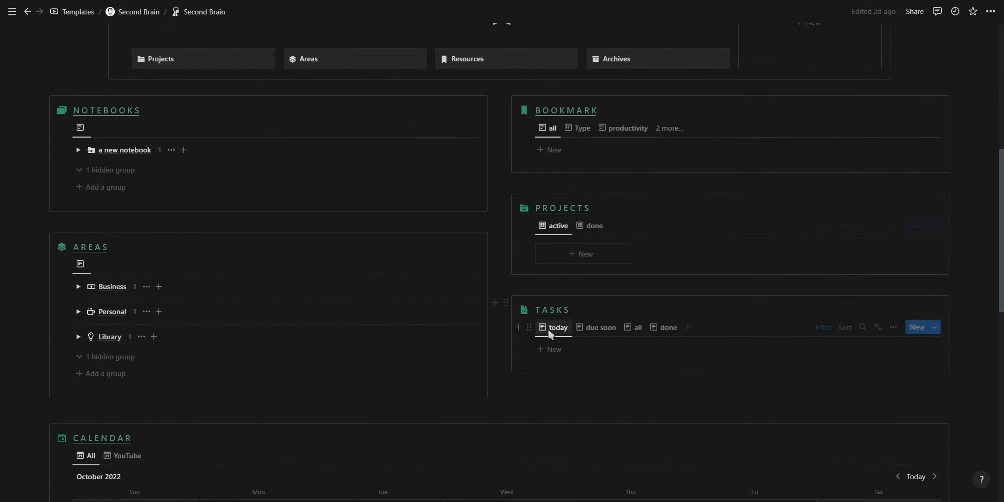
pyautogui.scroll(-3)
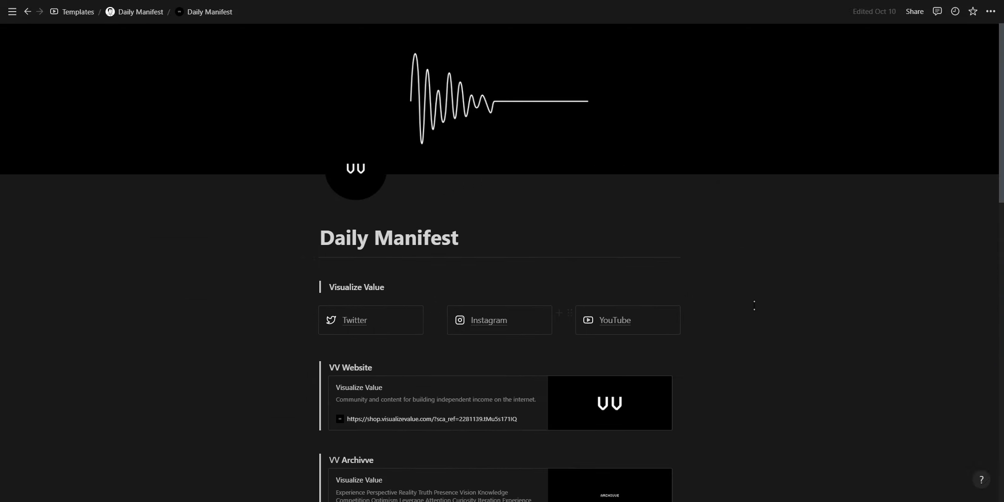
# Look over the blank Daily Manifest template, then go to the Daily Manifest Calendar
pyautogui.scroll(-3)
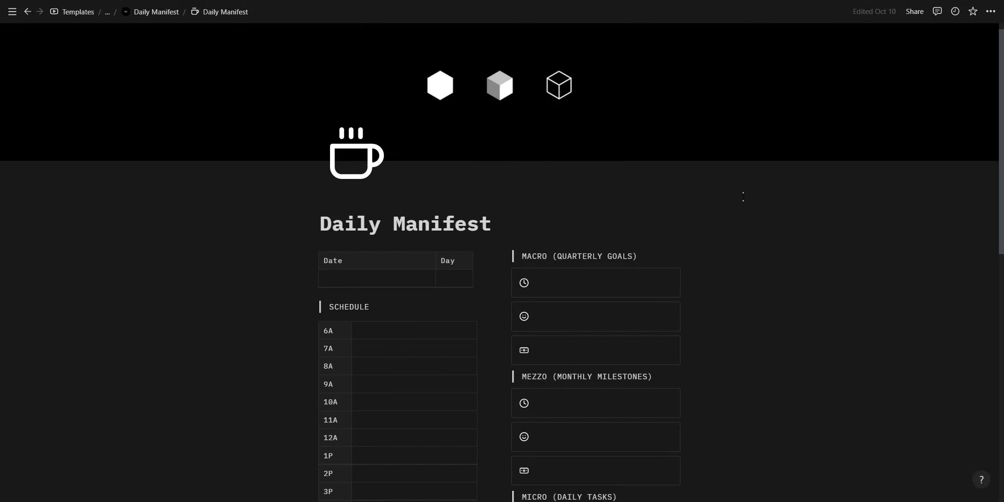
pyautogui.scroll(-3)
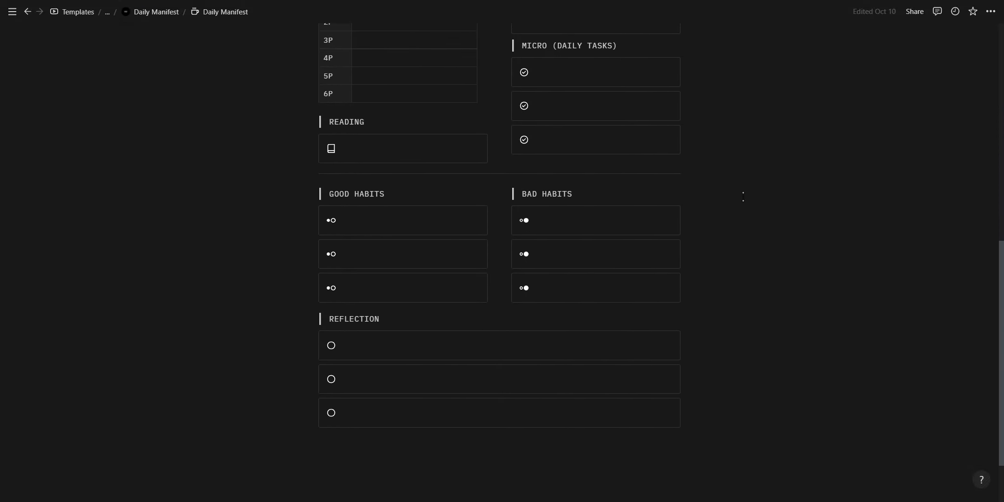
pyautogui.scroll(3)
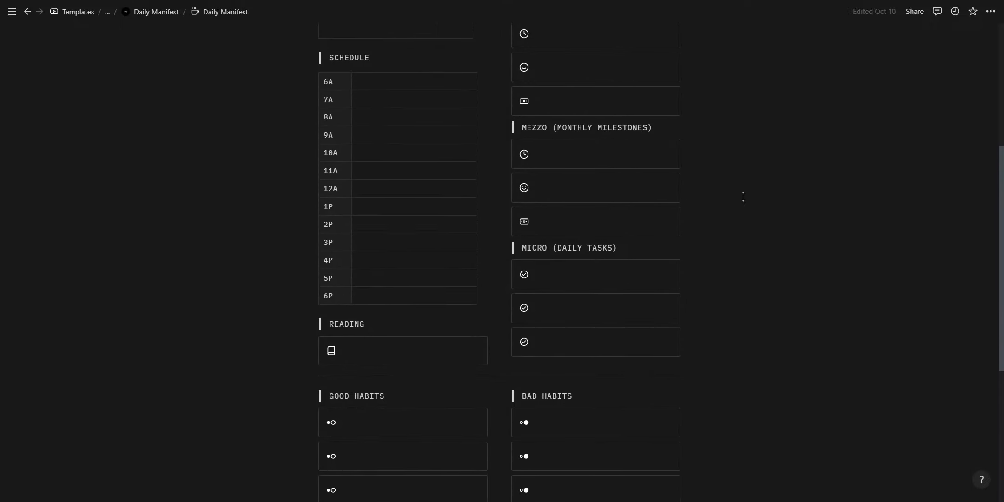
pyautogui.scroll(3)
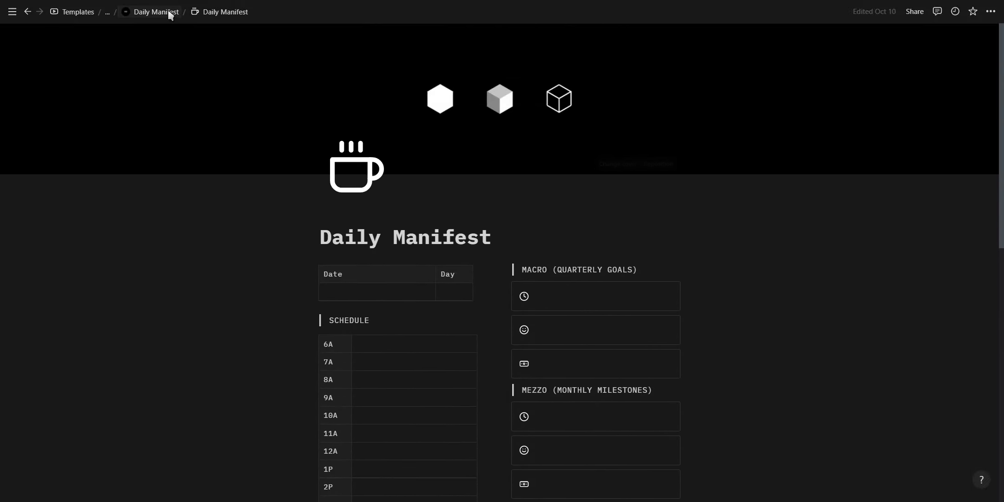
pyautogui.scroll(-3)
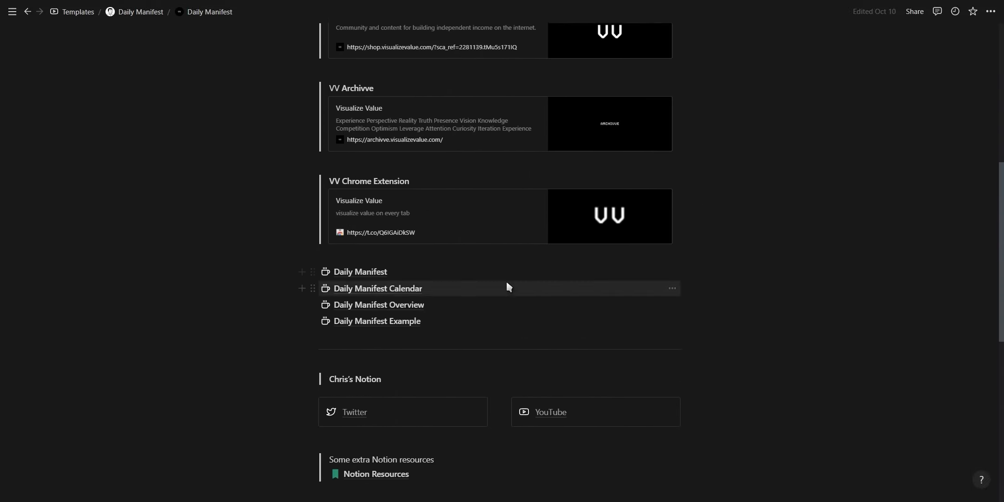
pyautogui.click(378, 288)
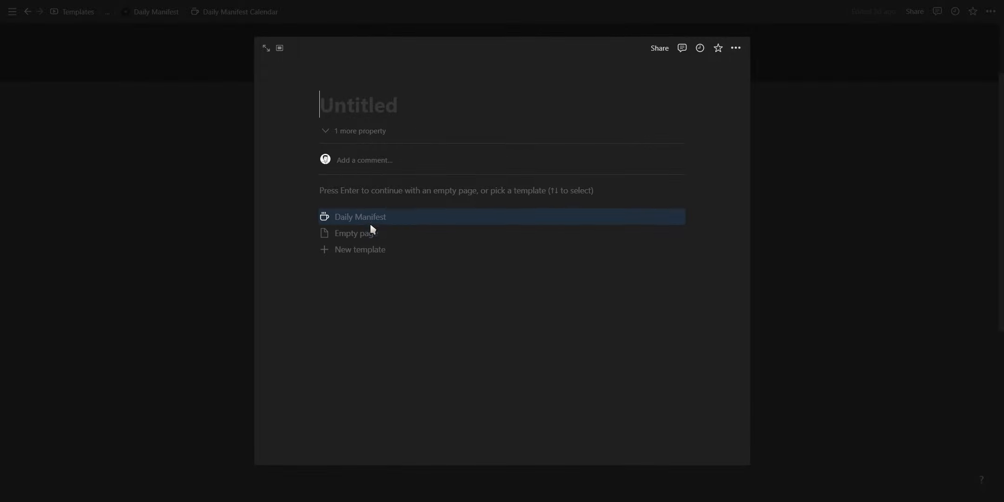
# Fill the new calendar entry with the Daily Manifest template and title it 13/10
pyautogui.click(360, 217)
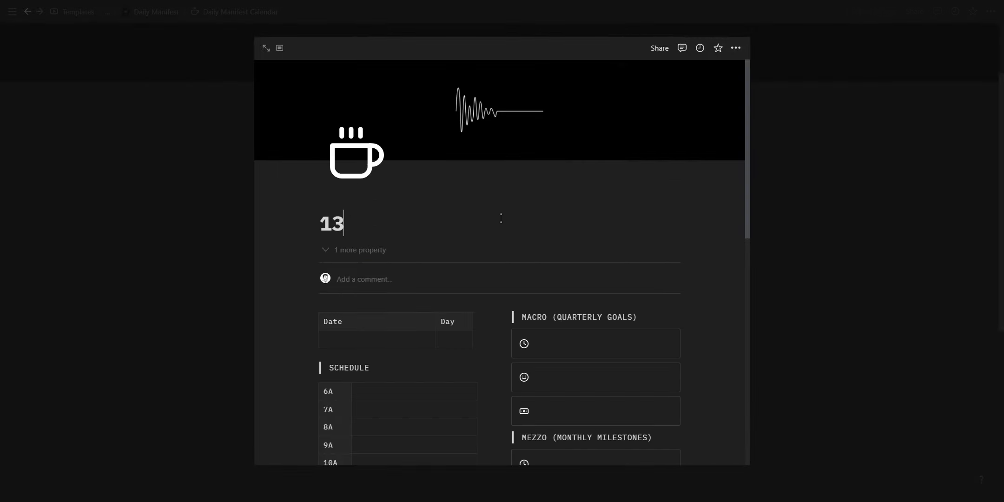
pyautogui.write('/10')
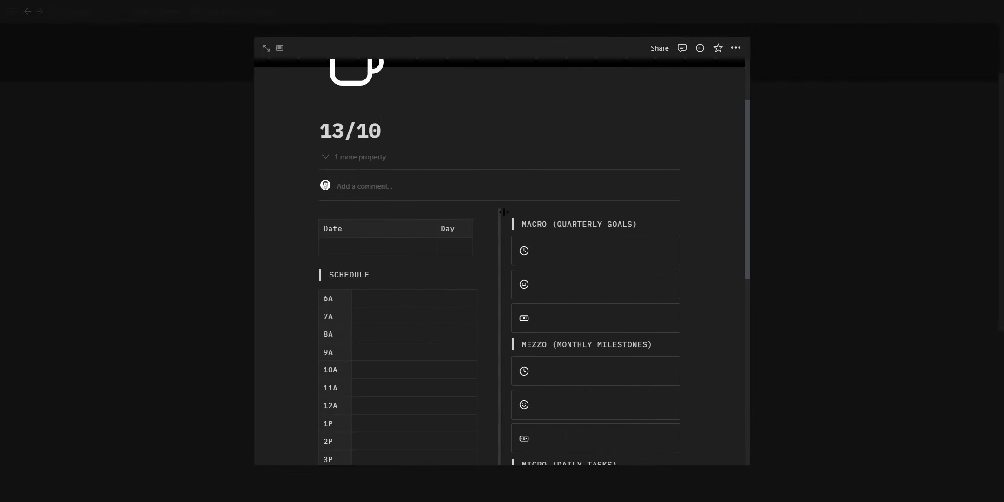
pyautogui.scroll(-3)
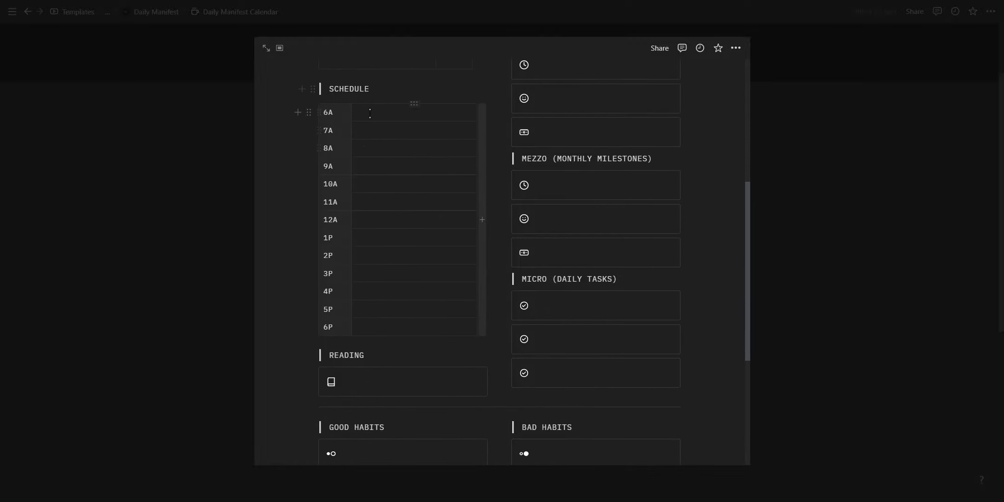
pyautogui.scroll(-3)
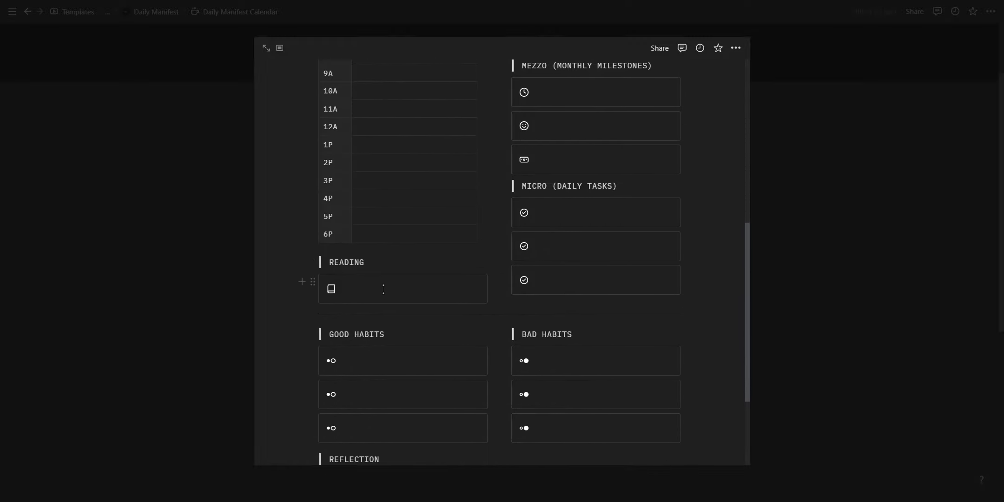
pyautogui.scroll(3)
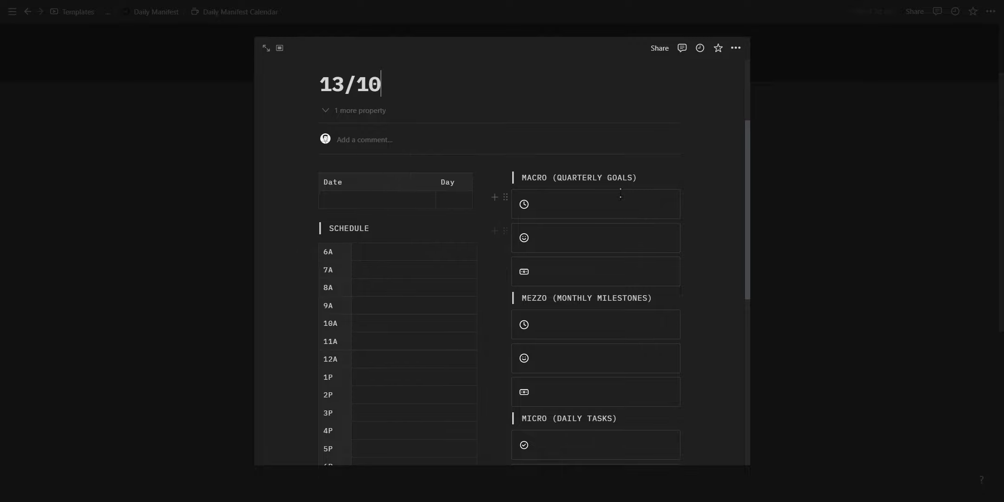
pyautogui.scroll(-3)
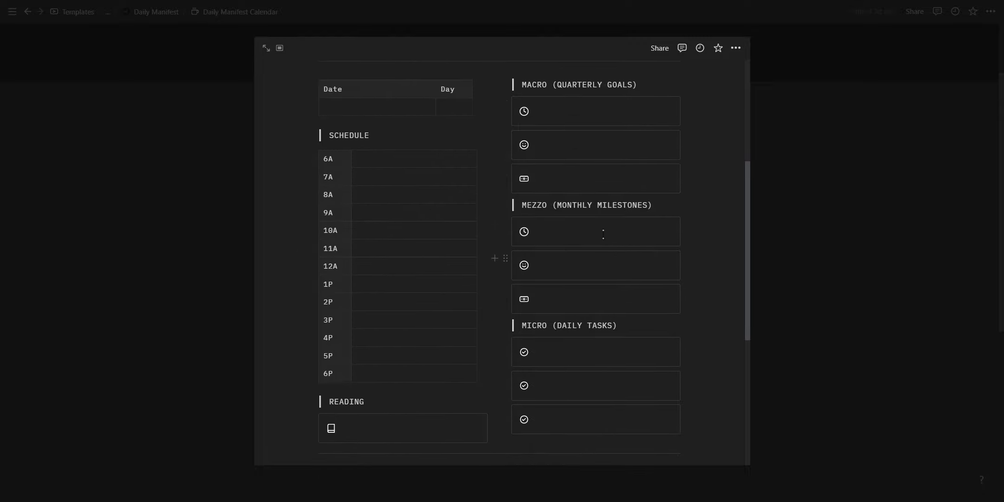
pyautogui.scroll(-3)
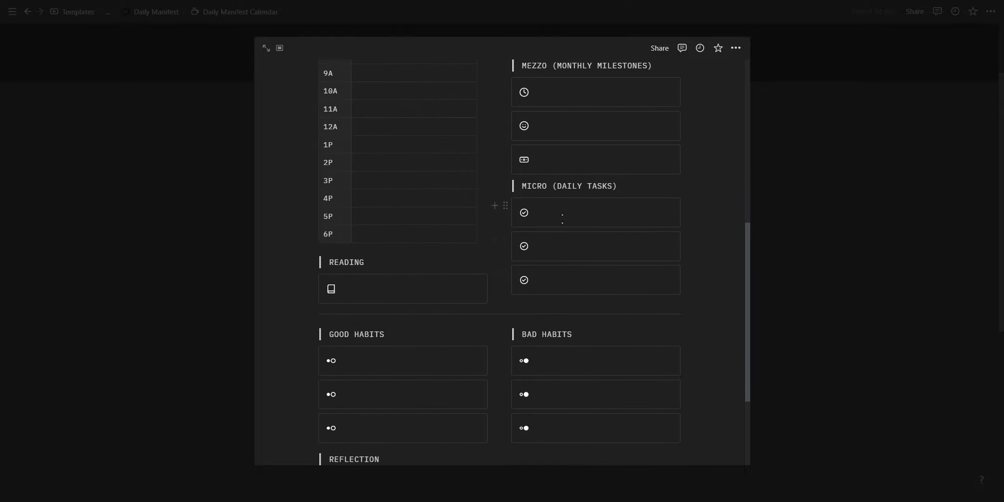
pyautogui.scroll(-3)
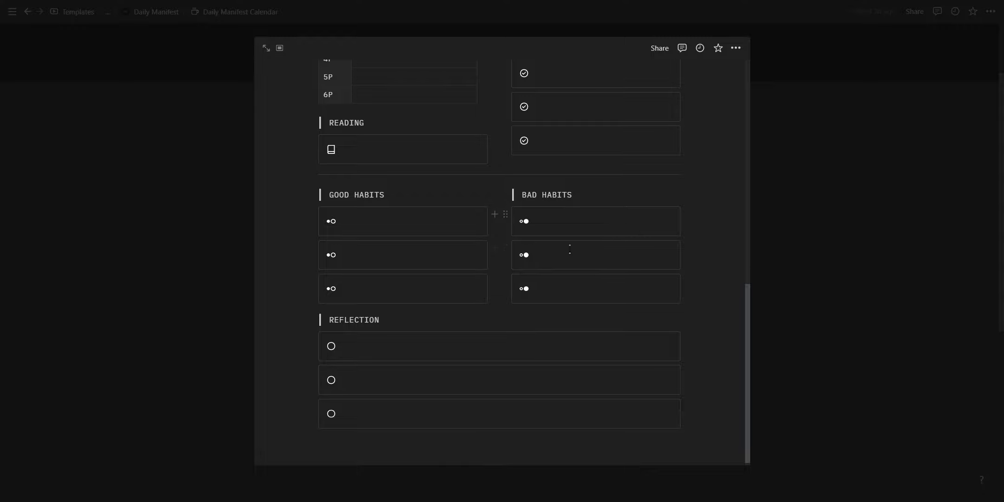
pyautogui.moveTo(464, 341)
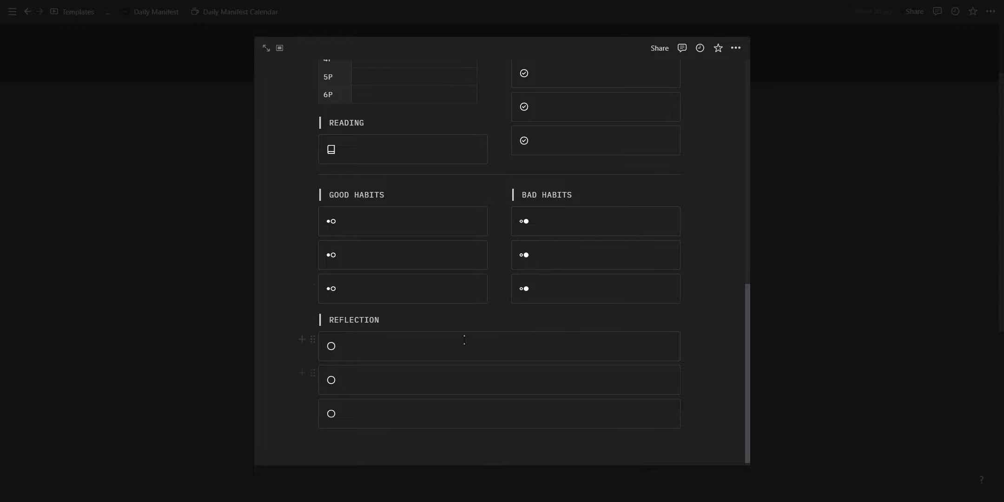
pyautogui.click(240, 11)
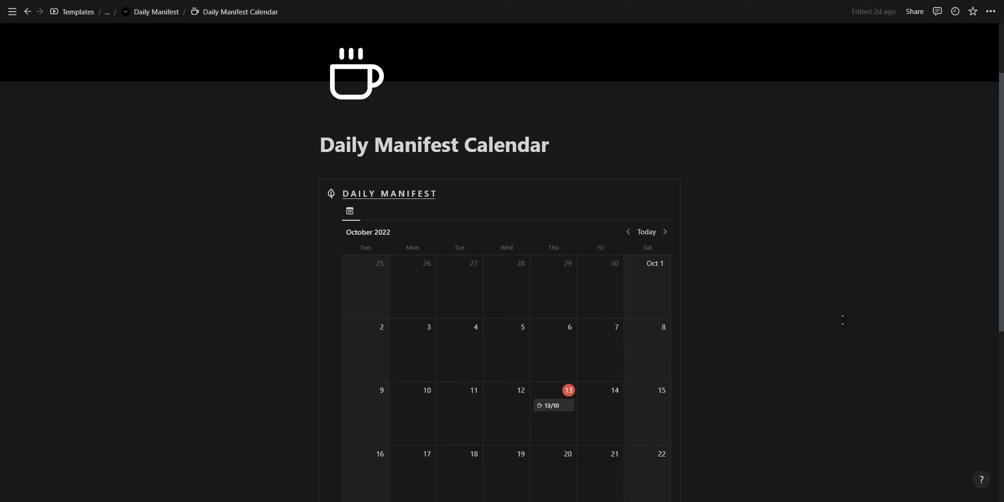
# Return to the main Daily Manifest page and read through the Daily Manifest Overview
pyautogui.click(141, 12)
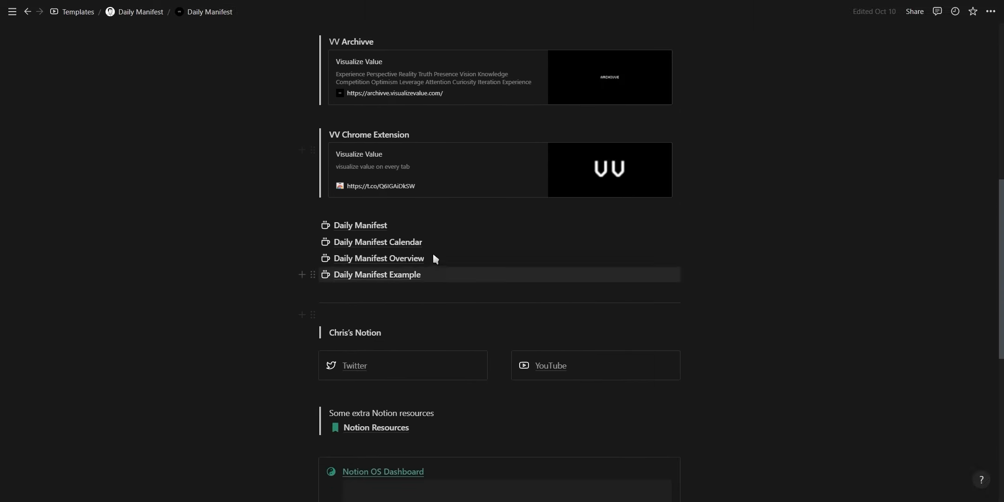
pyautogui.click(378, 259)
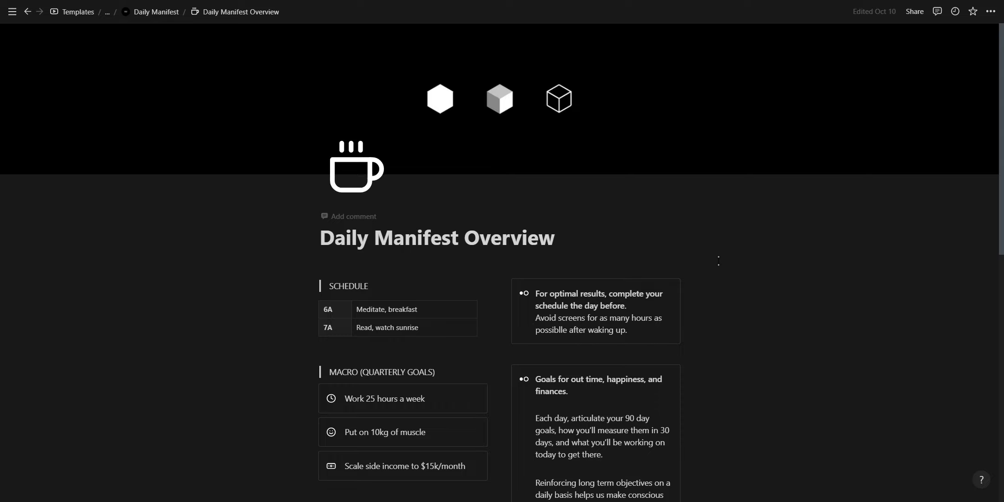
pyautogui.scroll(-3)
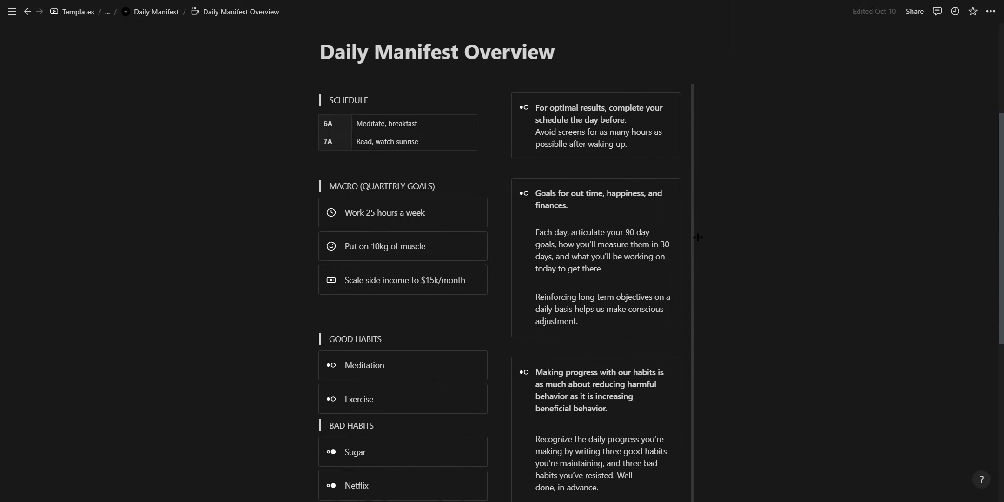
pyautogui.scroll(-3)
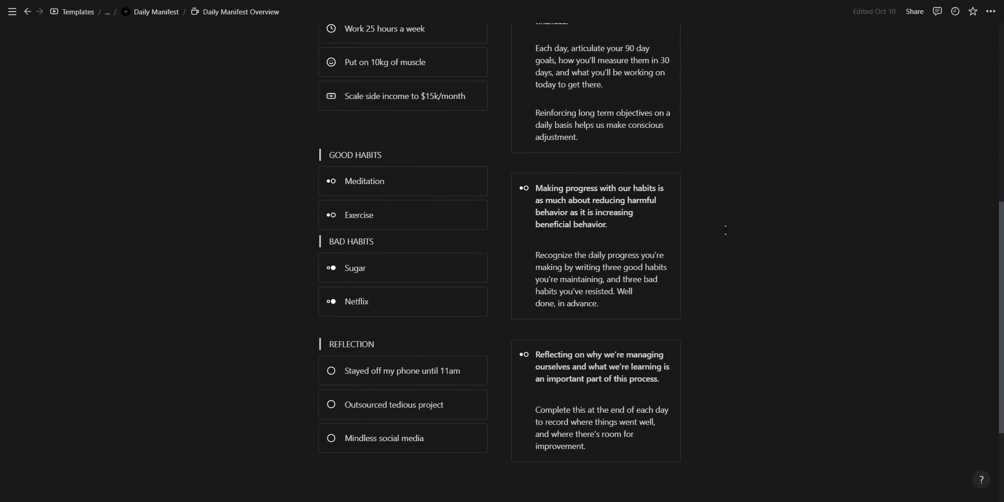
pyautogui.scroll(-3)
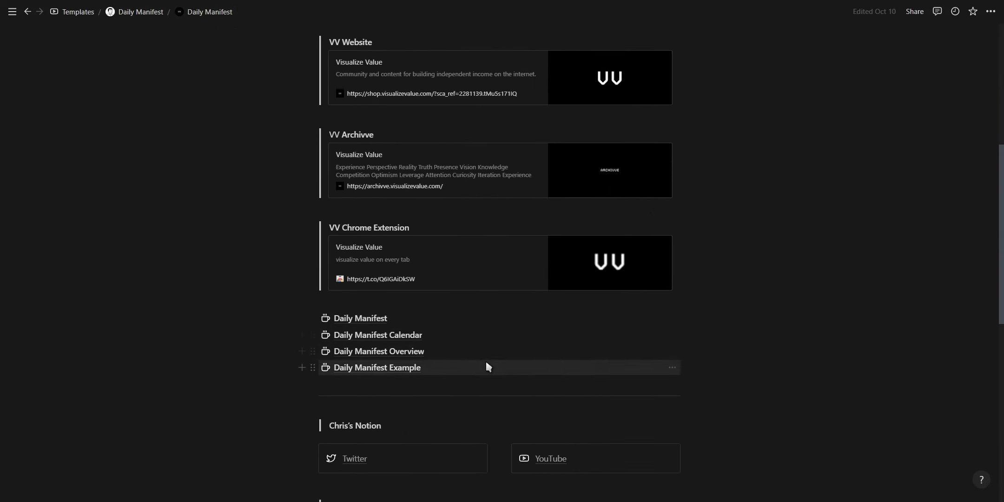
# View the Daily Manifest Example page with its sample schedule and goals
pyautogui.click(378, 367)
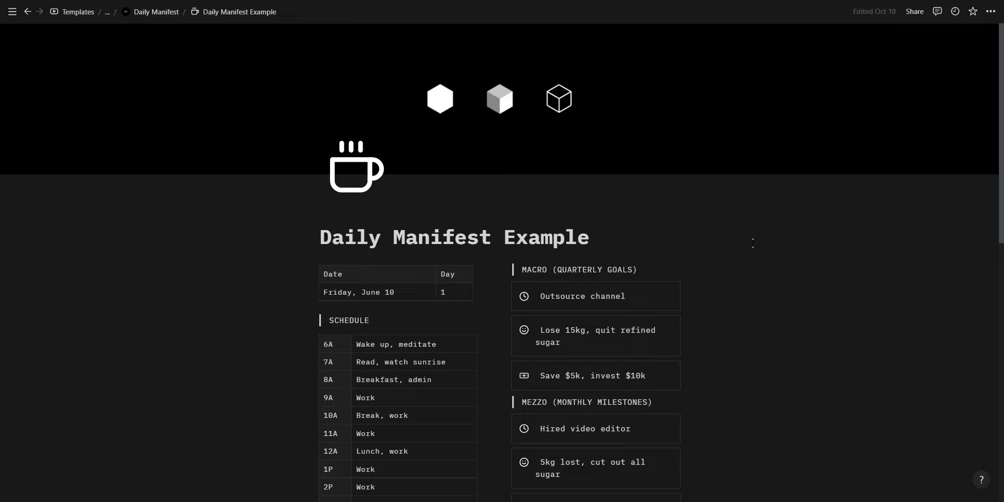
pyautogui.scroll(-3)
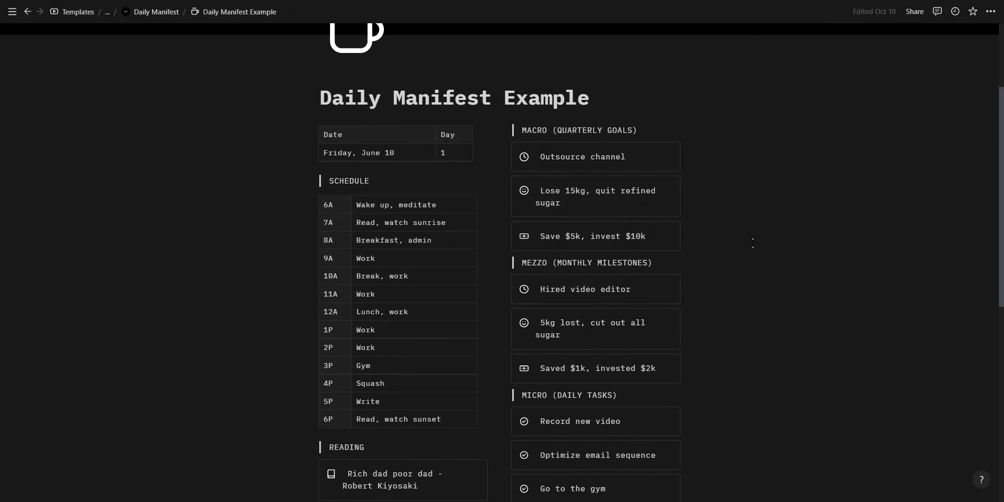
pyautogui.scroll(-3)
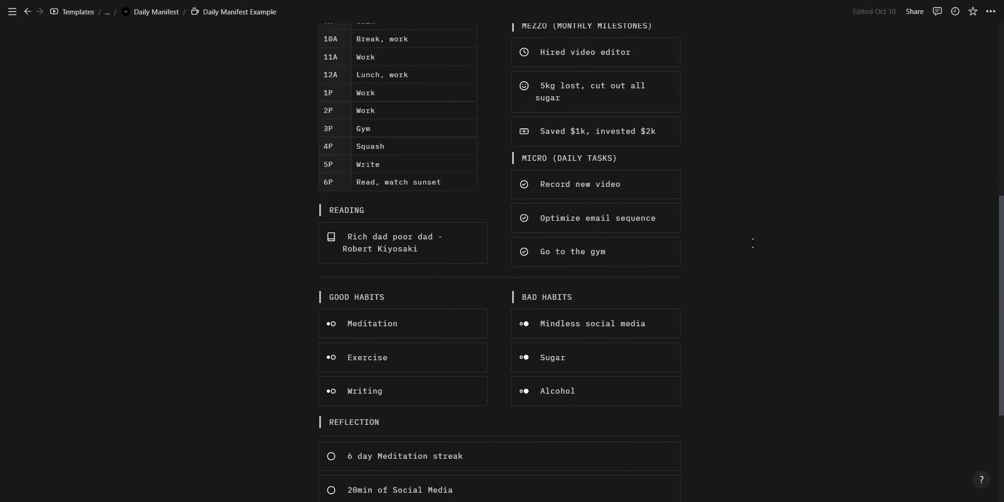